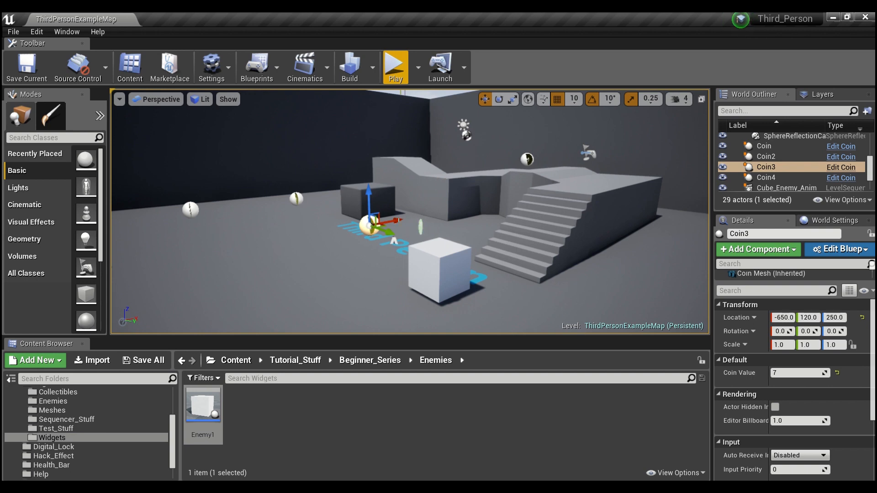
mouse_move(840, 166)
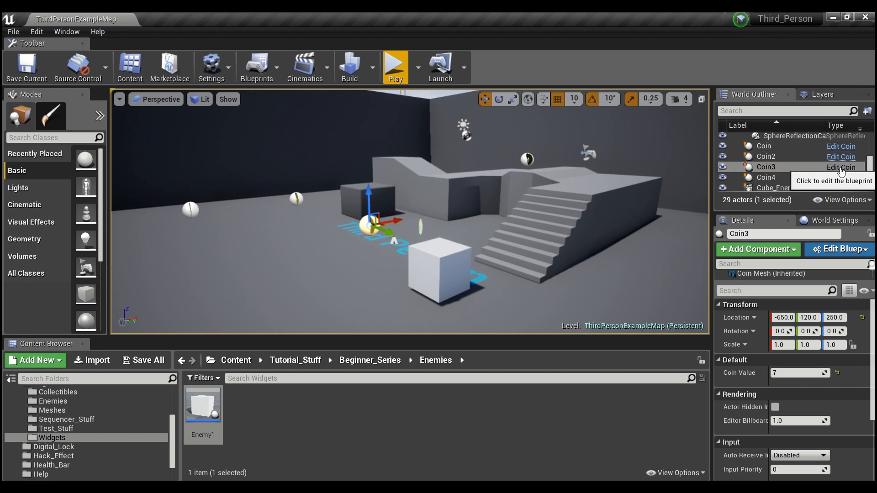
Open the Coin blueprint's event graph via the Edit Coin link beside Coin3
click(841, 166)
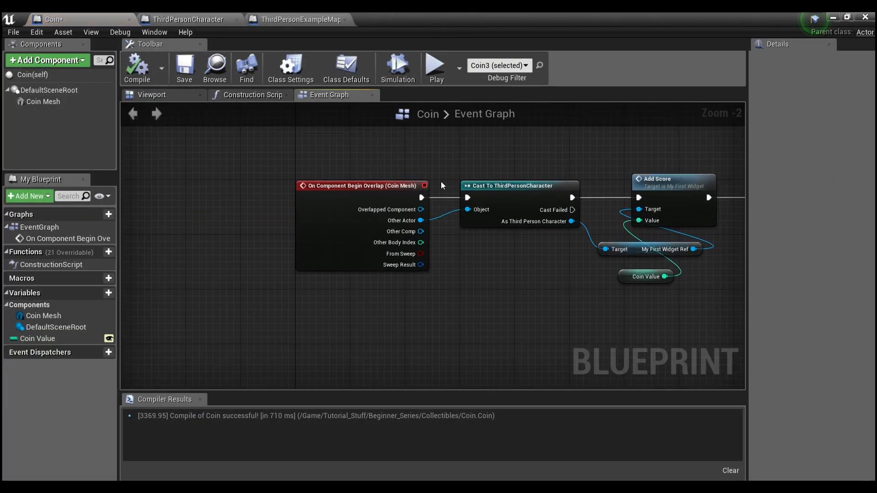
Move DestroyActor right and add a Get Score node from the cast Third Person Character
click(362, 185)
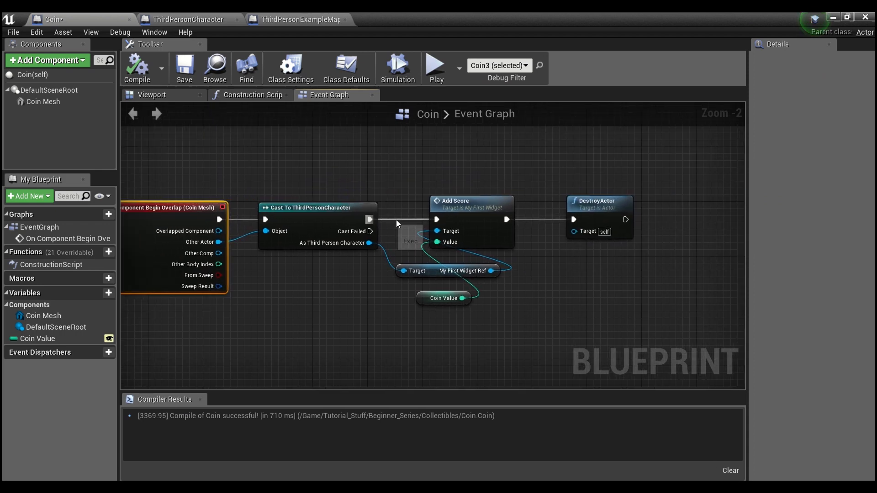
click(472, 200)
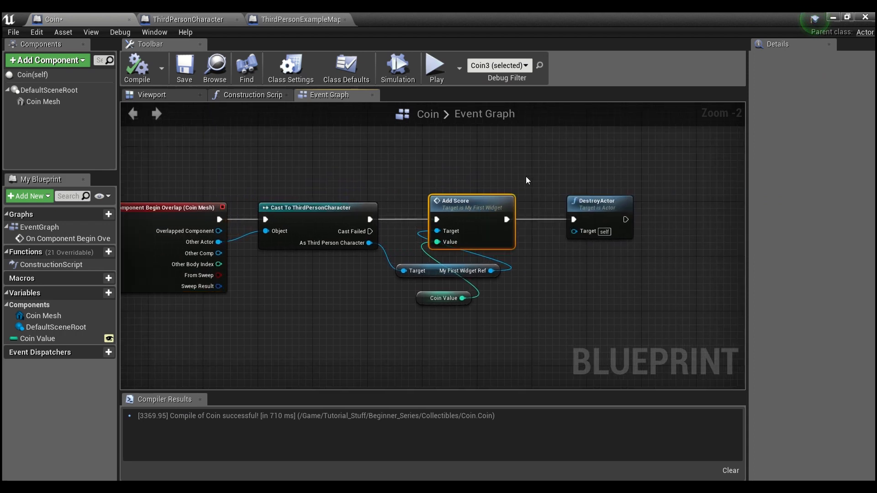
mouse_move(511, 173)
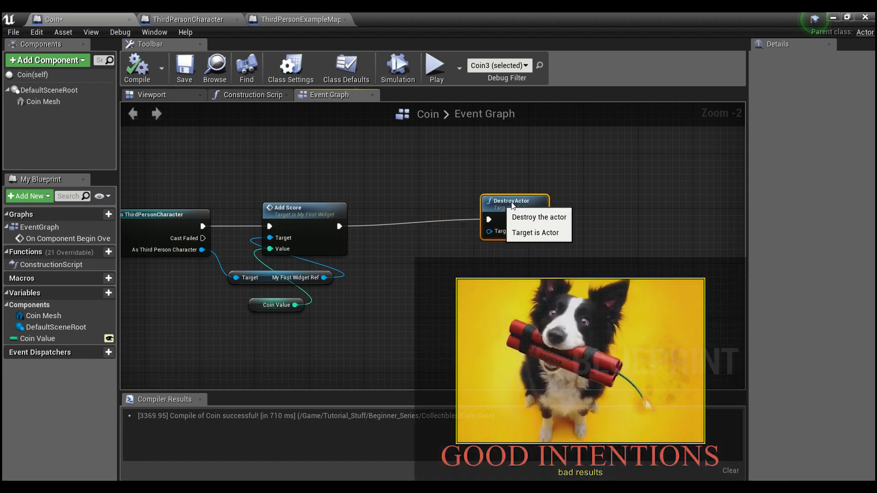
drag(514, 201, 596, 208)
text(score)
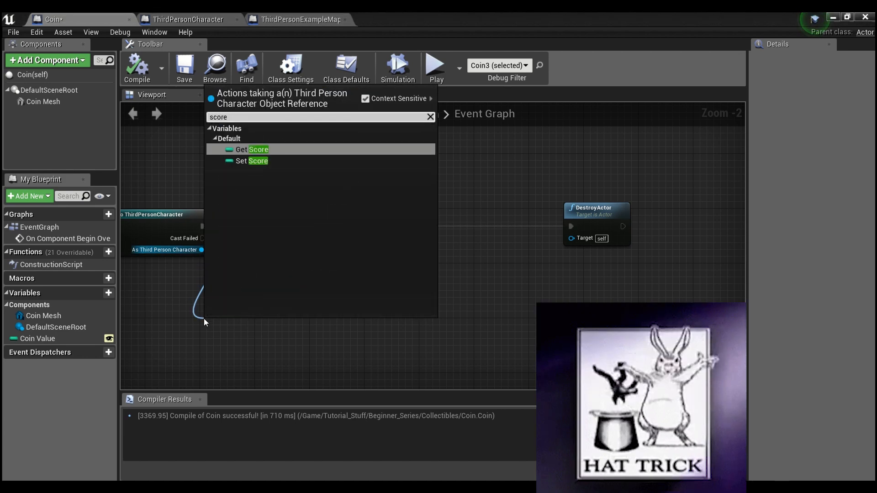
click(257, 149)
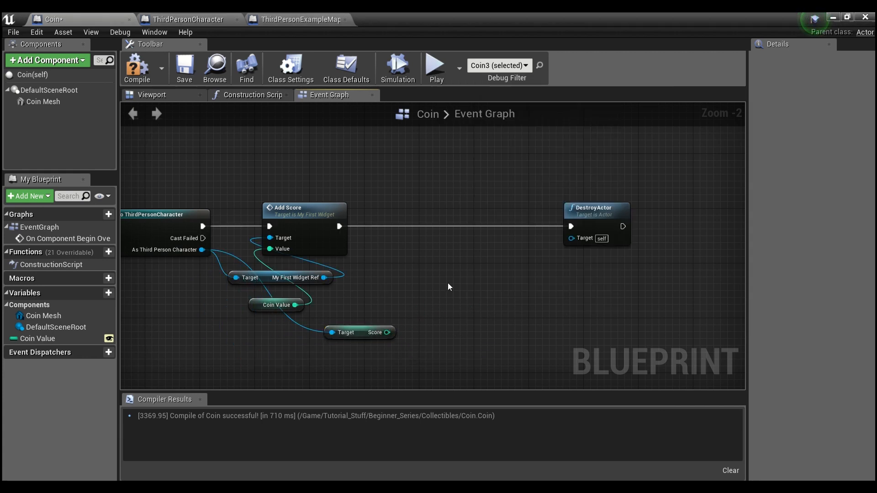
mouse_move(455, 281)
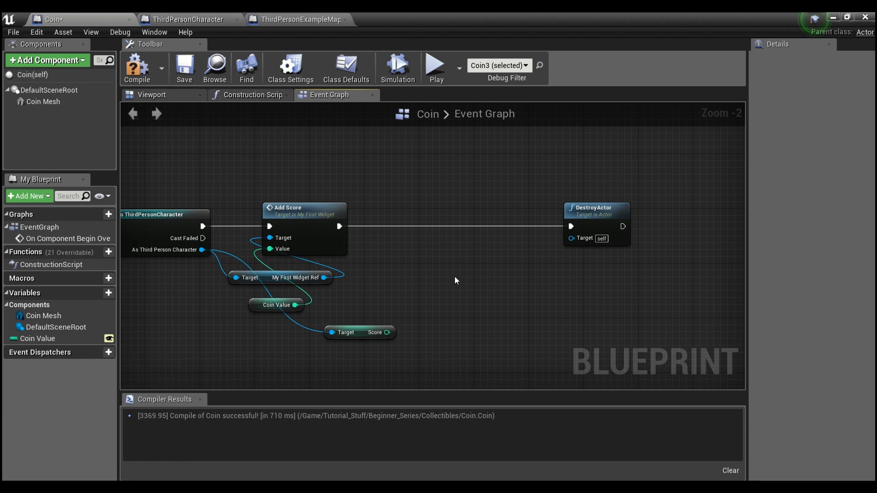
mouse_move(375, 333)
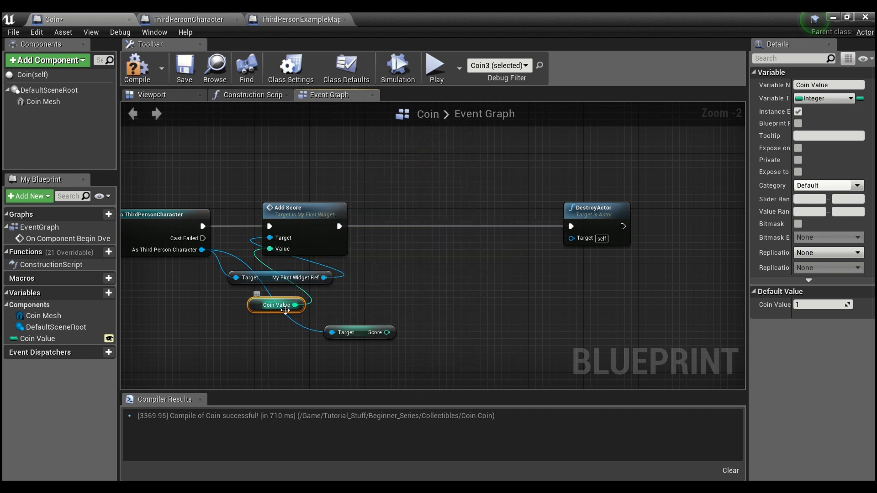
mouse_move(284, 305)
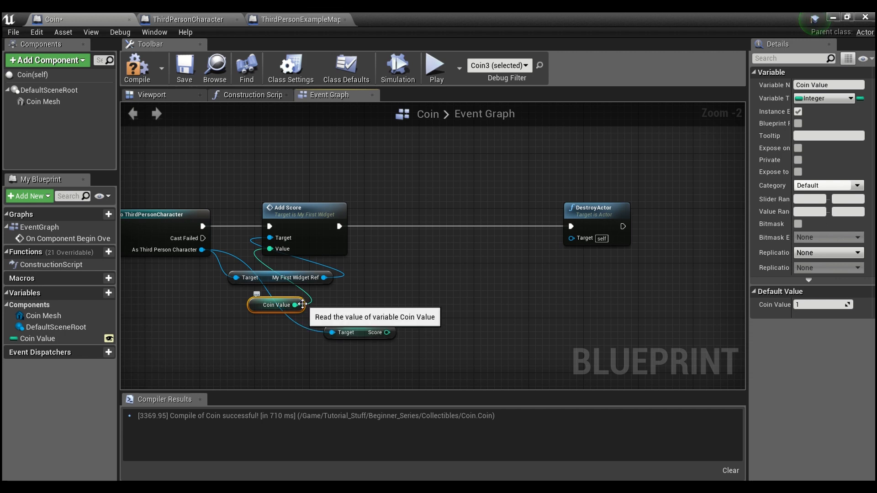
mouse_move(354, 303)
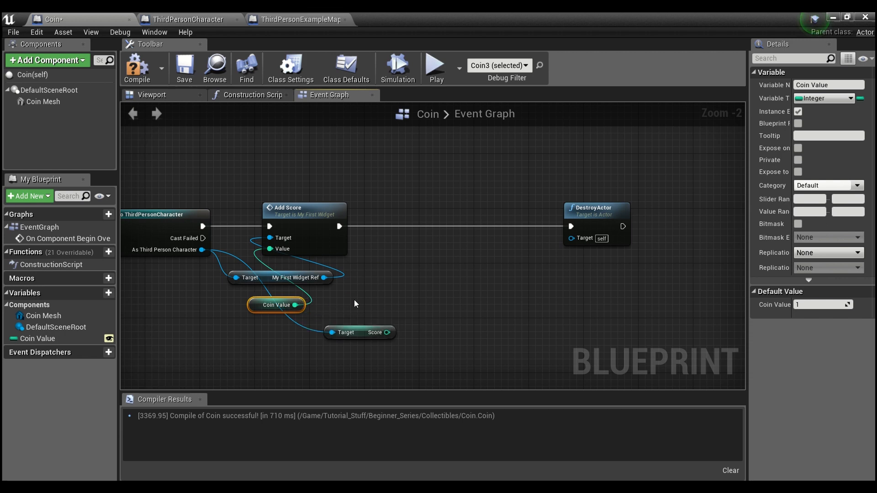
mouse_move(364, 300)
text(get all)
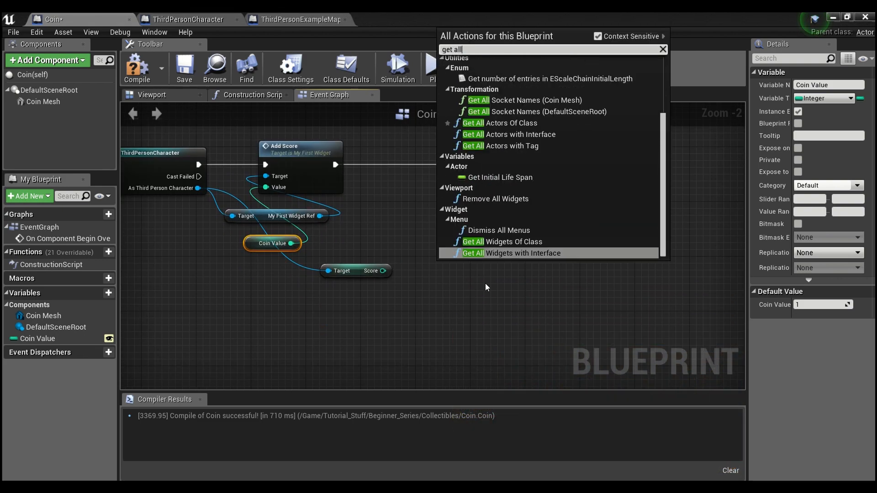
text(actors)
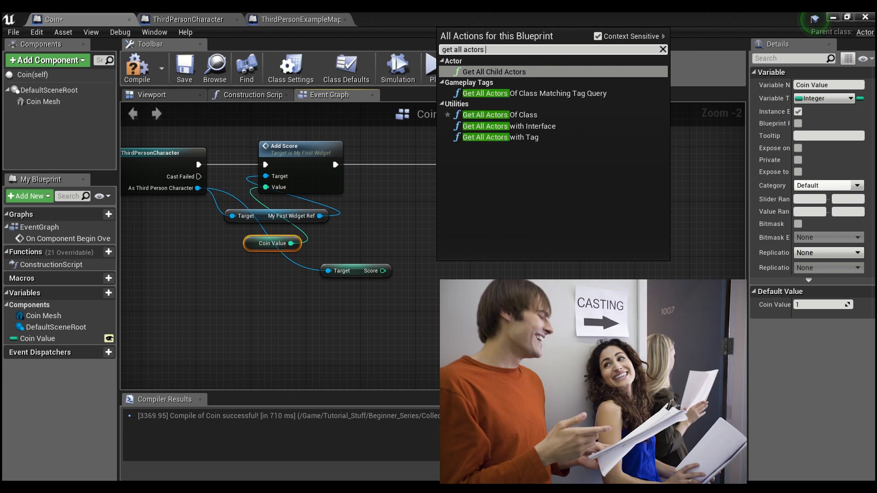
click(500, 116)
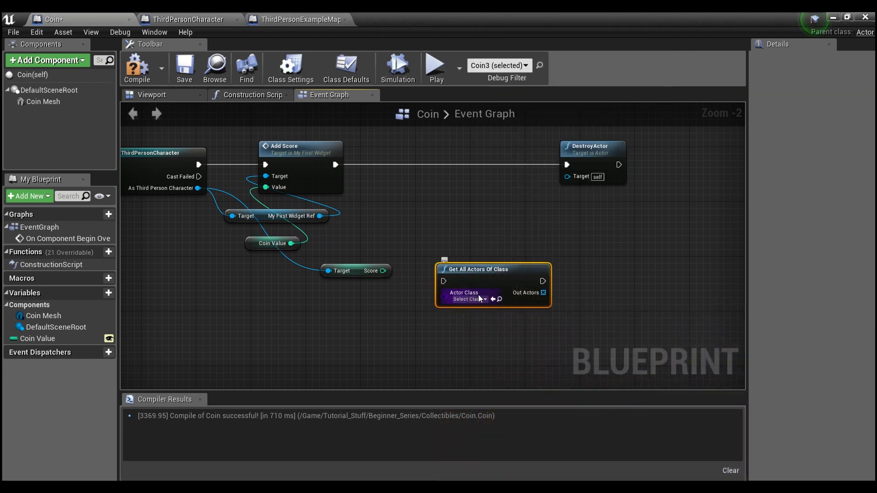
click(464, 301)
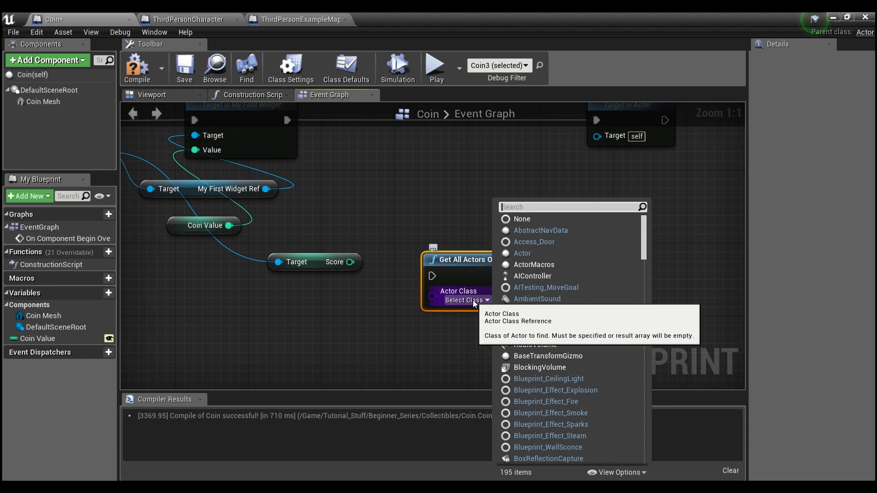
text(coin)
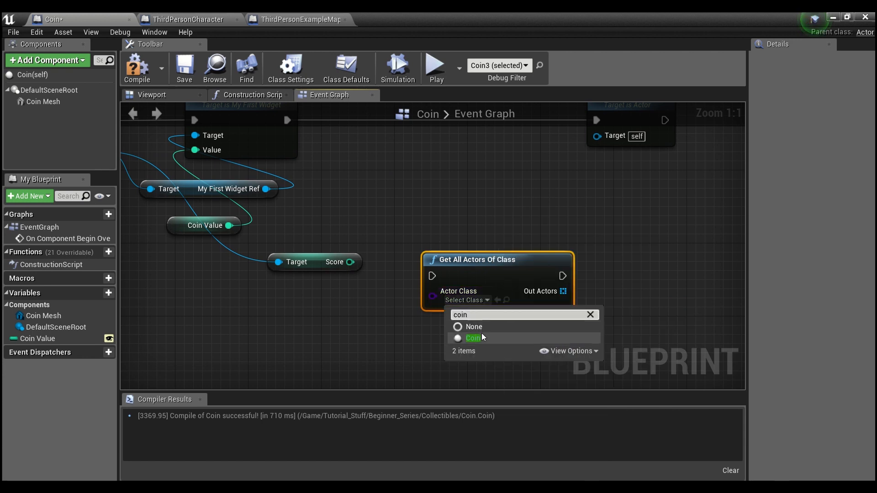
click(472, 338)
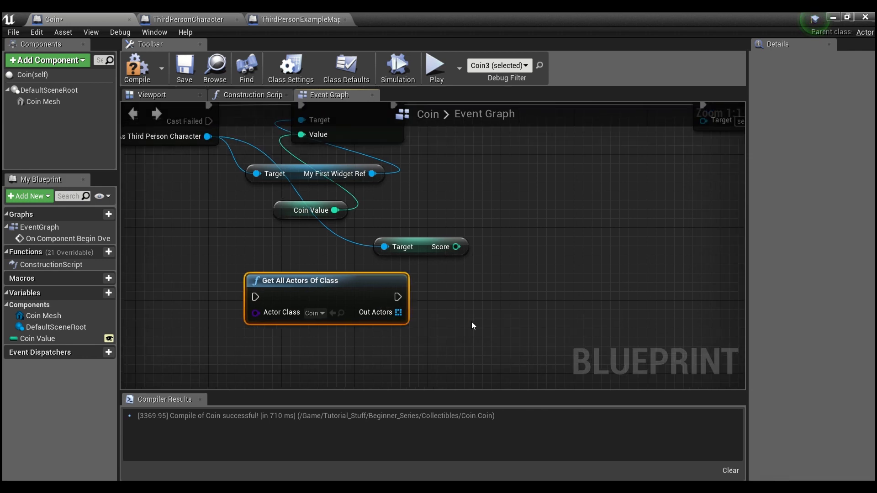
mouse_move(285, 213)
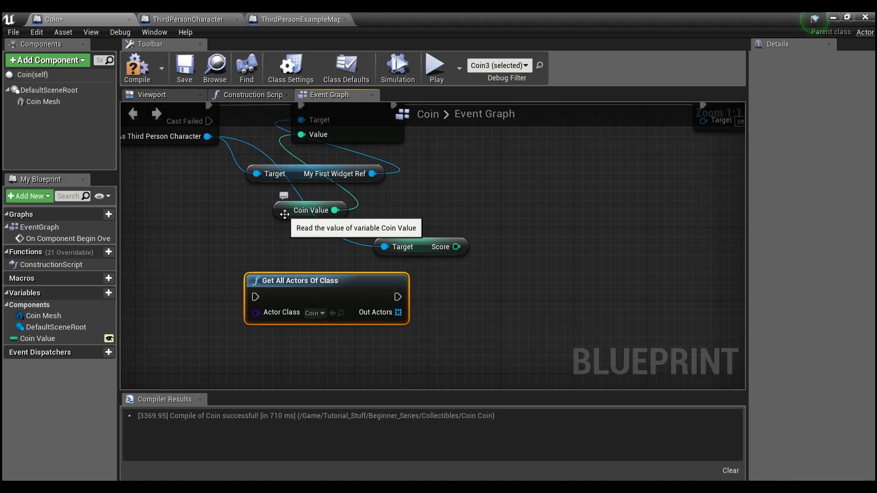
mouse_move(445, 234)
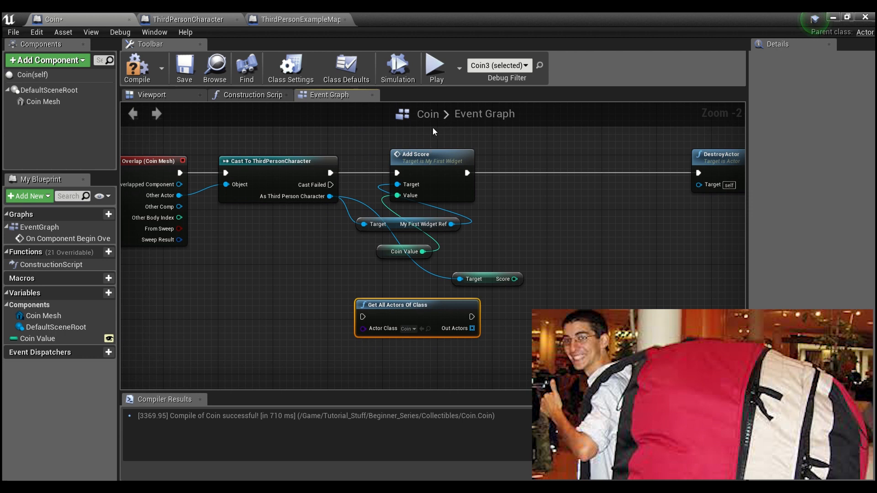
mouse_move(494, 308)
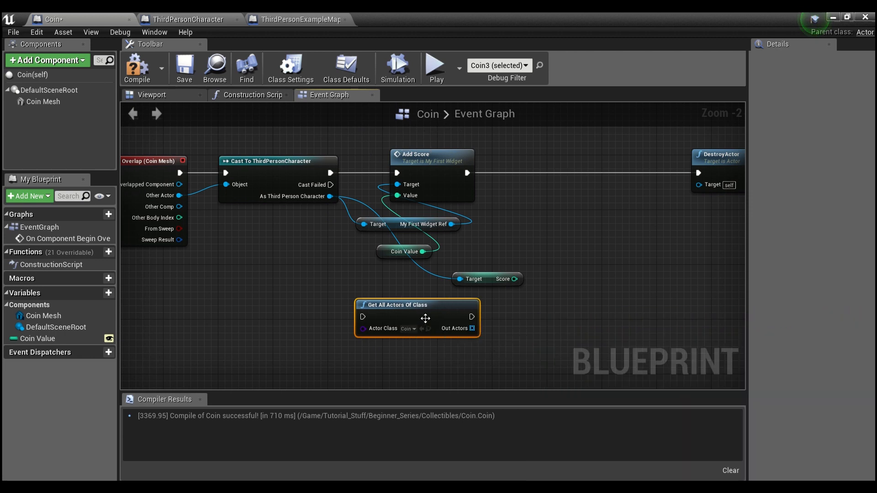
mouse_move(478, 301)
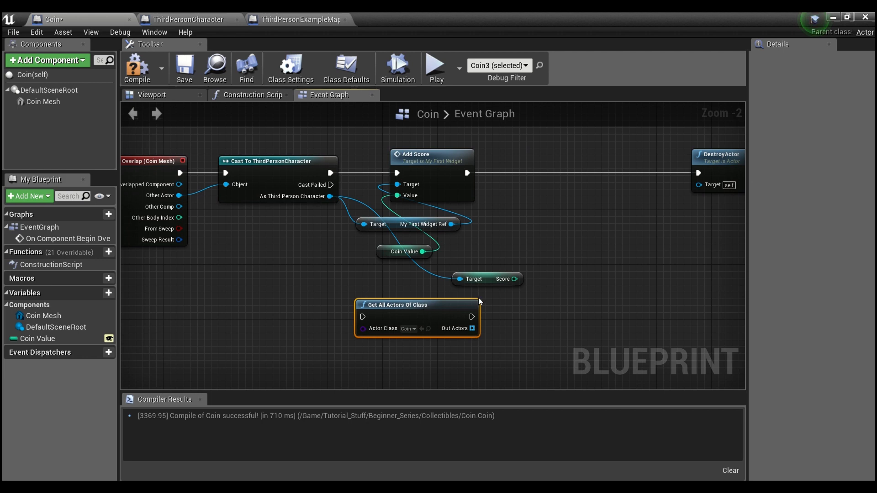
mouse_move(552, 254)
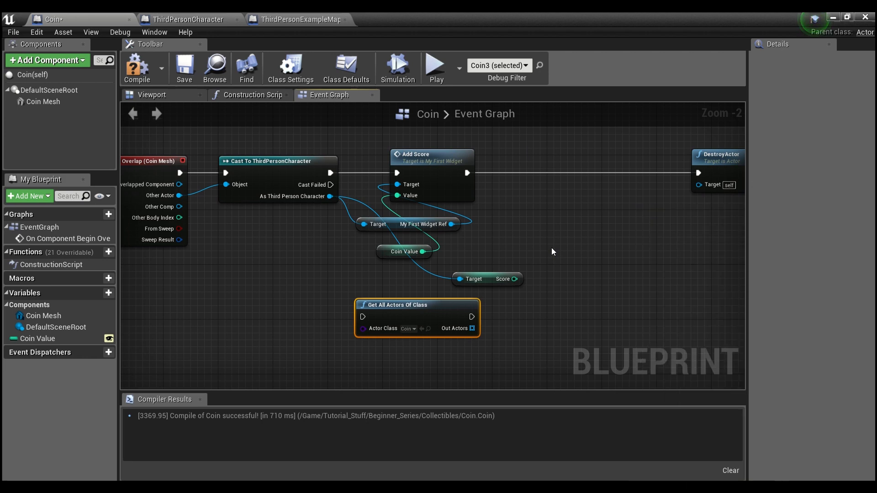
mouse_move(509, 185)
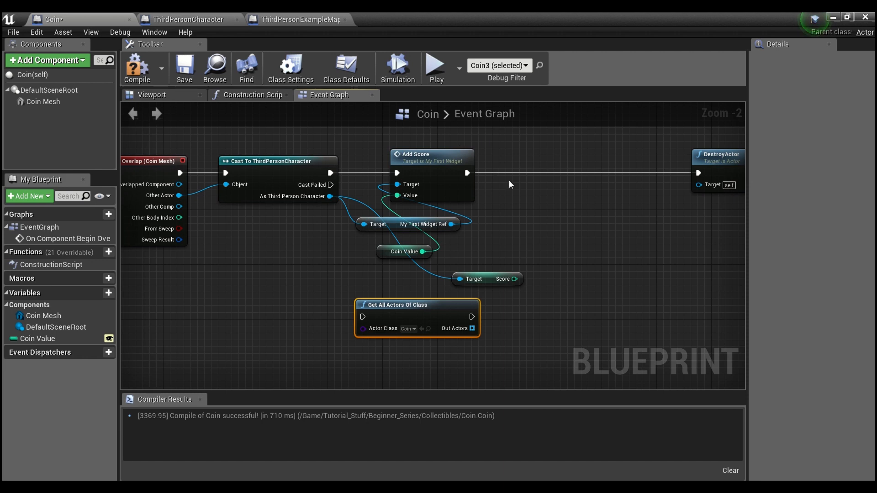
mouse_move(524, 239)
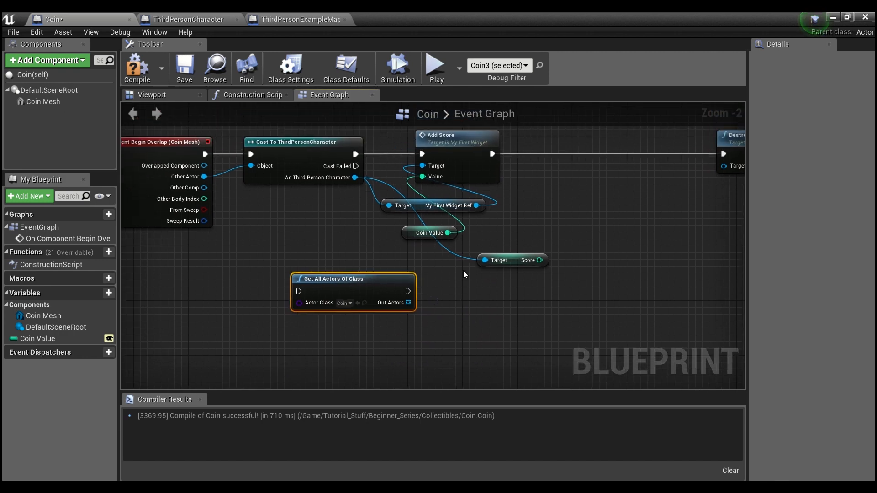
mouse_move(363, 278)
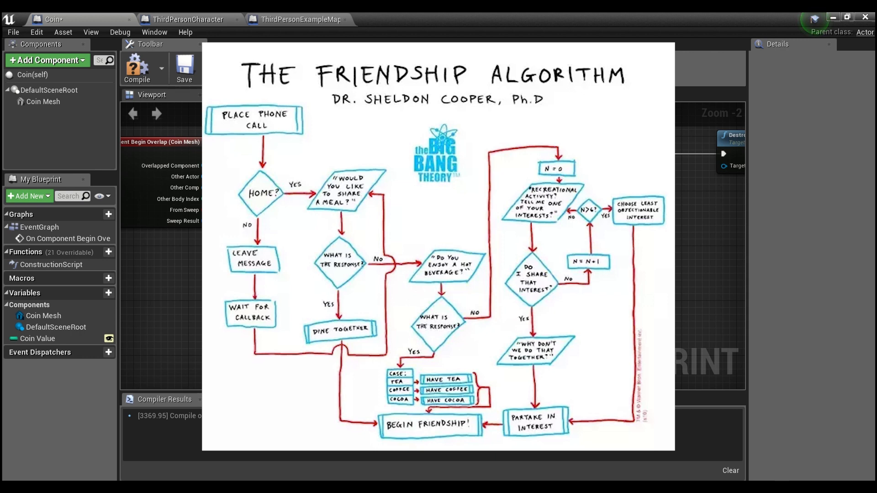
click(328, 94)
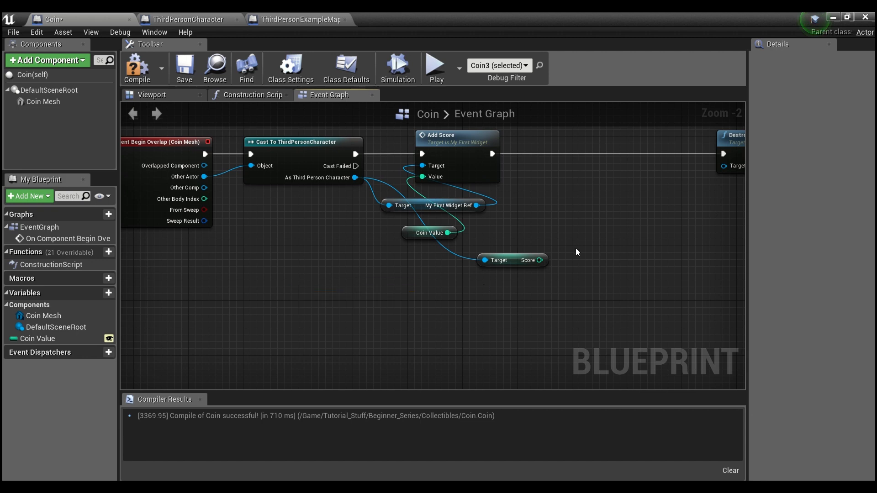
Delete the leftover Score getter and recompile the Coin blueprint
click(498, 259)
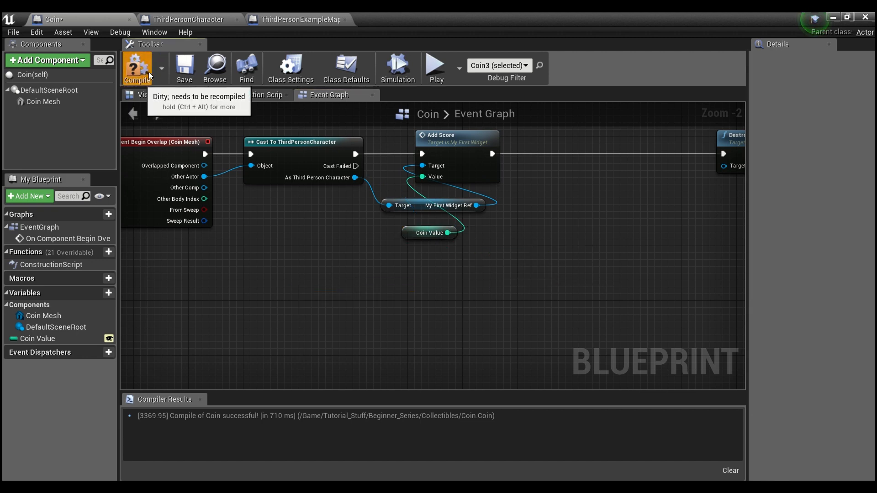
click(136, 67)
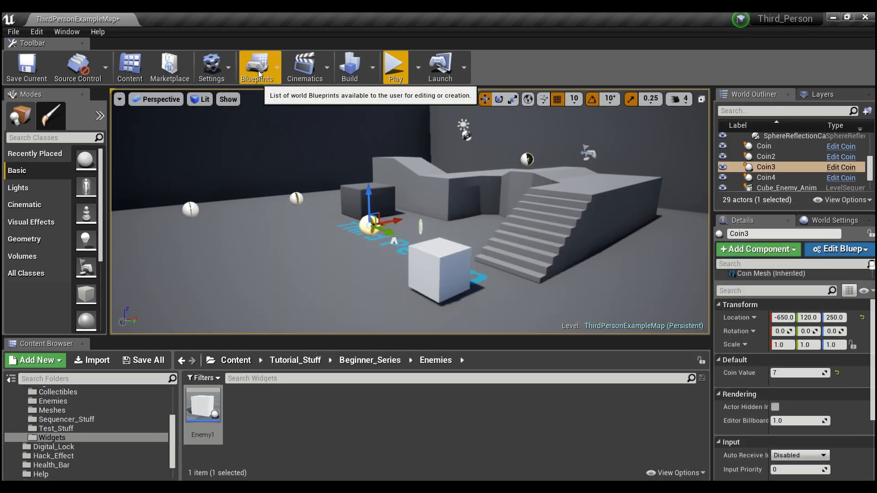
Open the ThirdPersonExampleMap level blueprint from the Blueprints toolbar dropdown
click(258, 66)
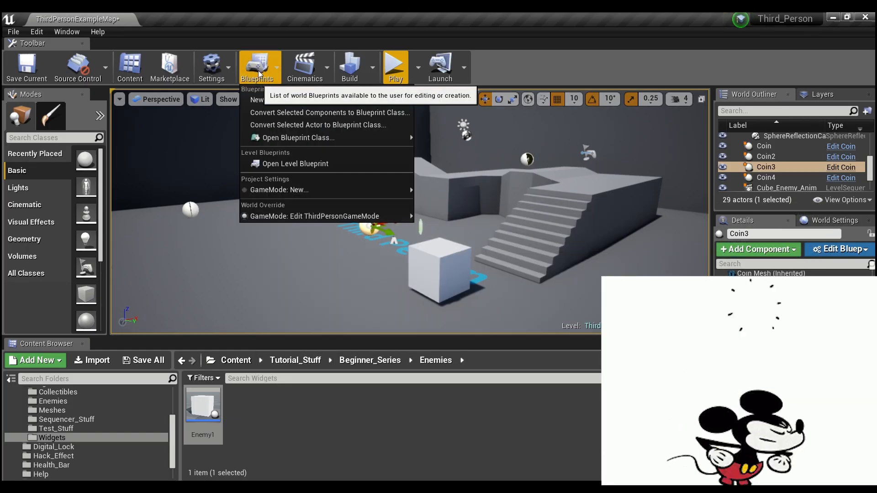
mouse_move(295, 163)
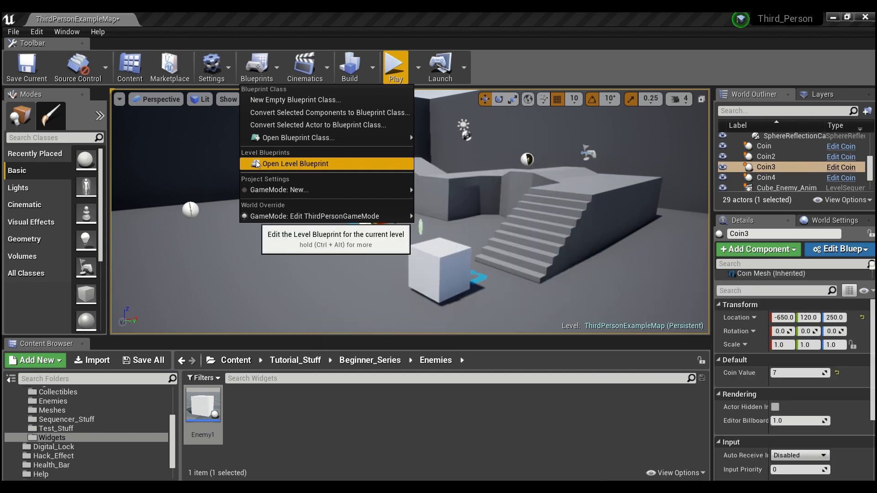
click(310, 168)
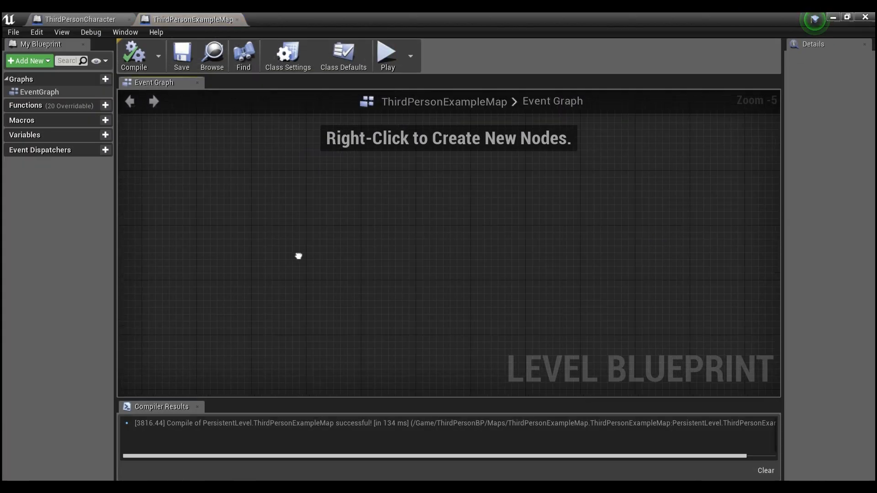
mouse_move(322, 241)
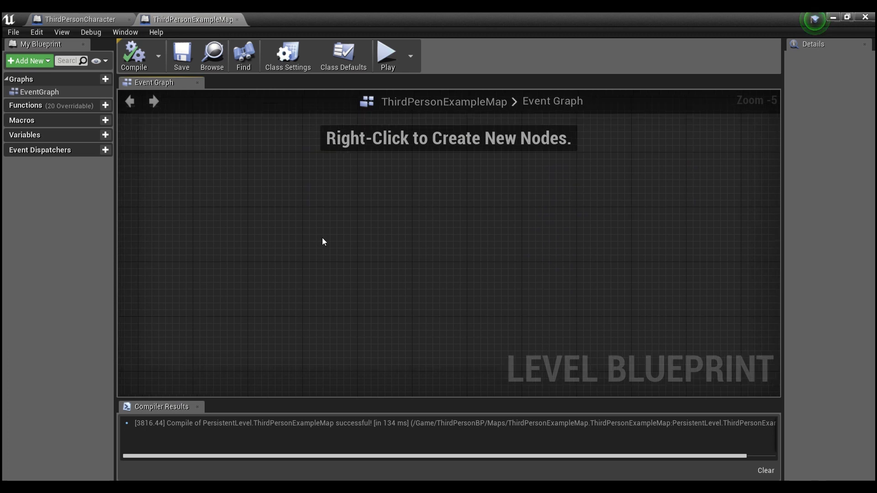
mouse_move(389, 237)
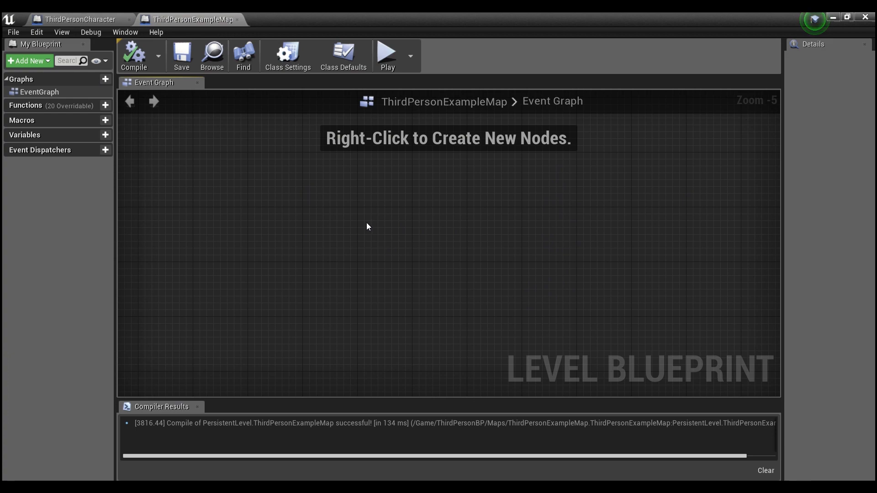
Add a Get All Actors Of Class node with its Actor Class set to Coin
right_click(367, 226)
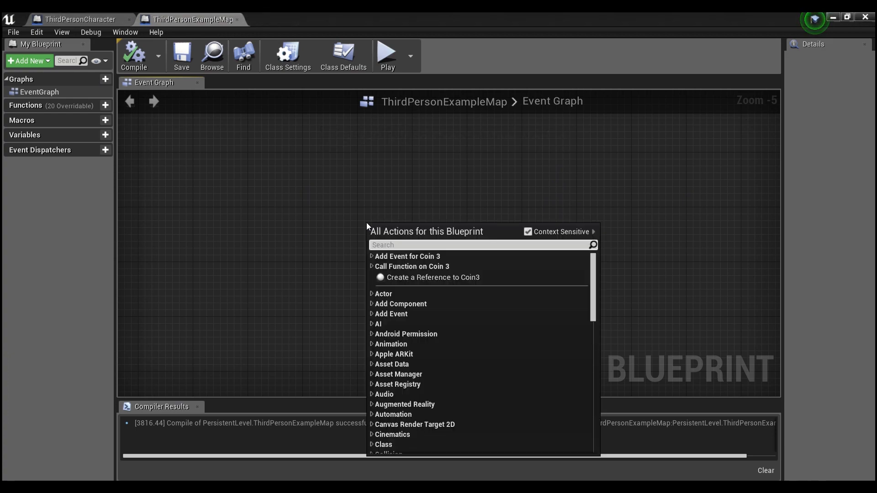
text(get all actors of)
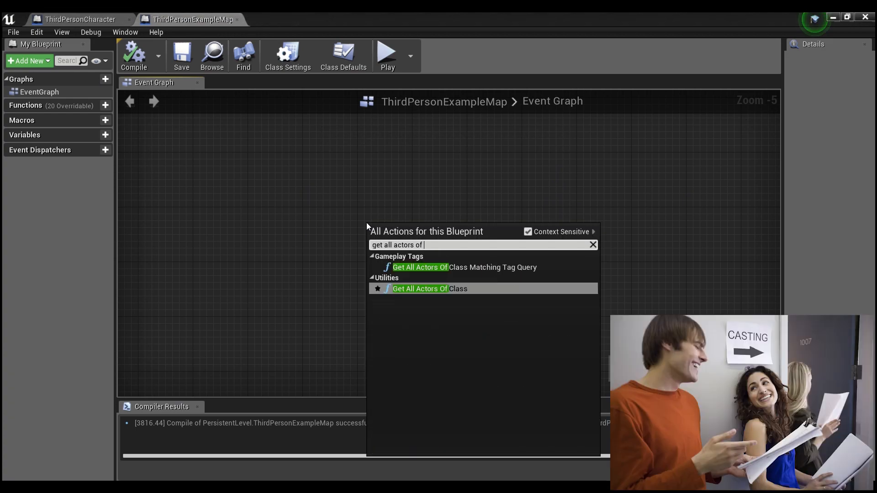
click(420, 289)
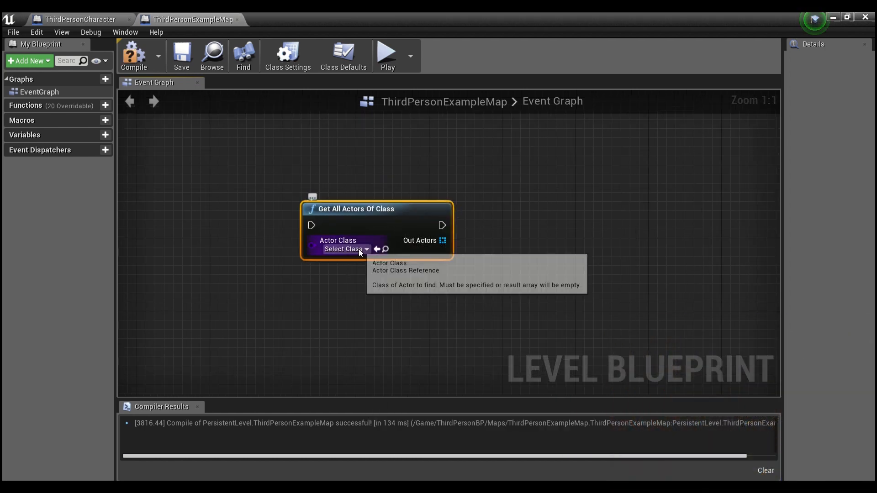
click(346, 249)
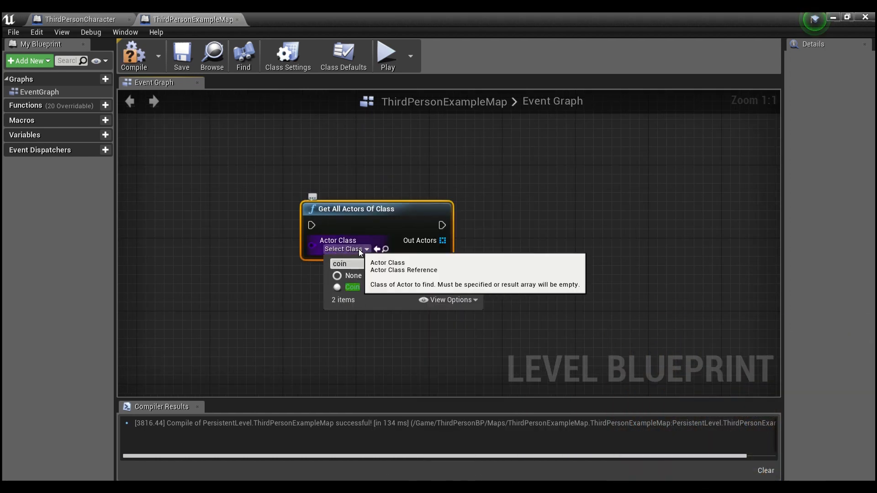
click(353, 286)
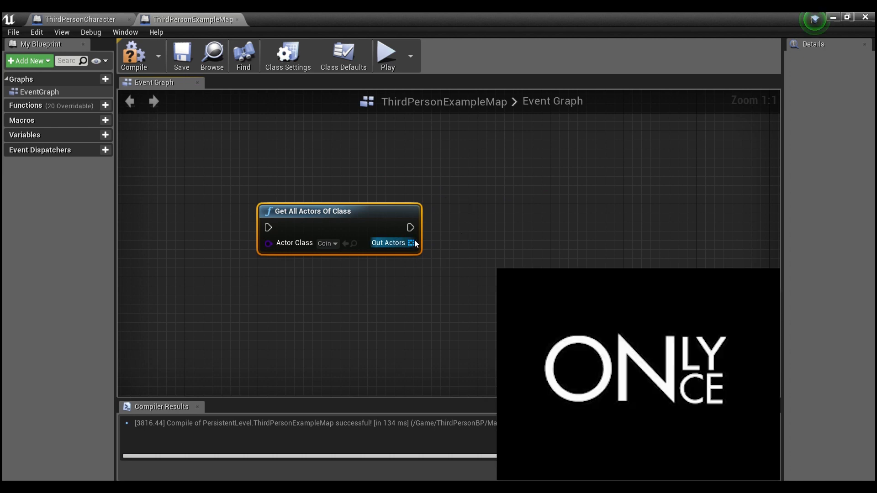
mouse_move(413, 243)
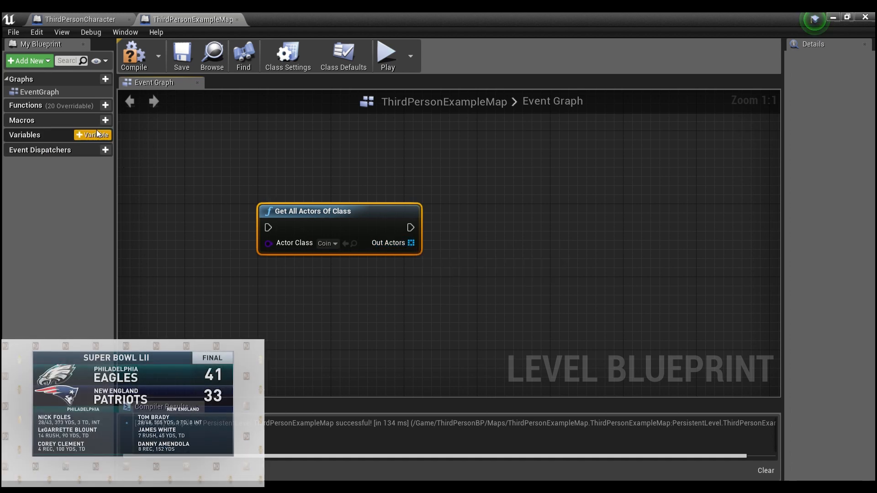
Create an integer Total Score variable and wire its getter through an add node into Set Total Score
click(92, 135)
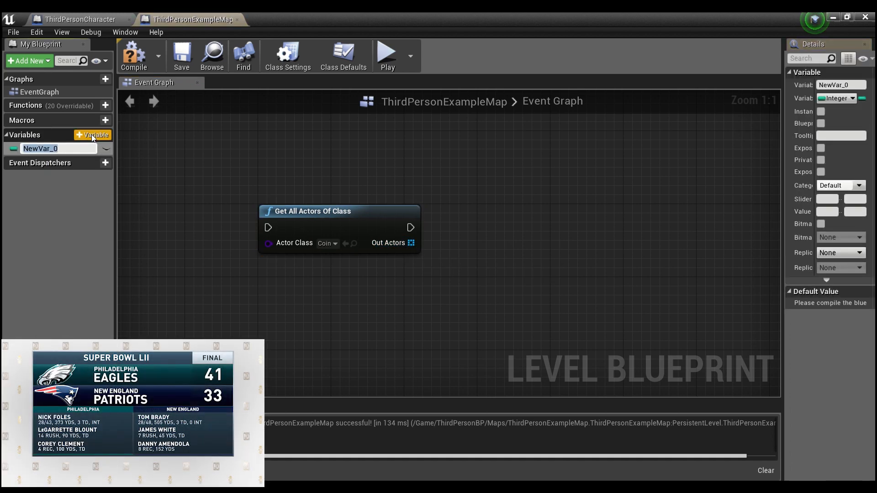
text(Total Score)
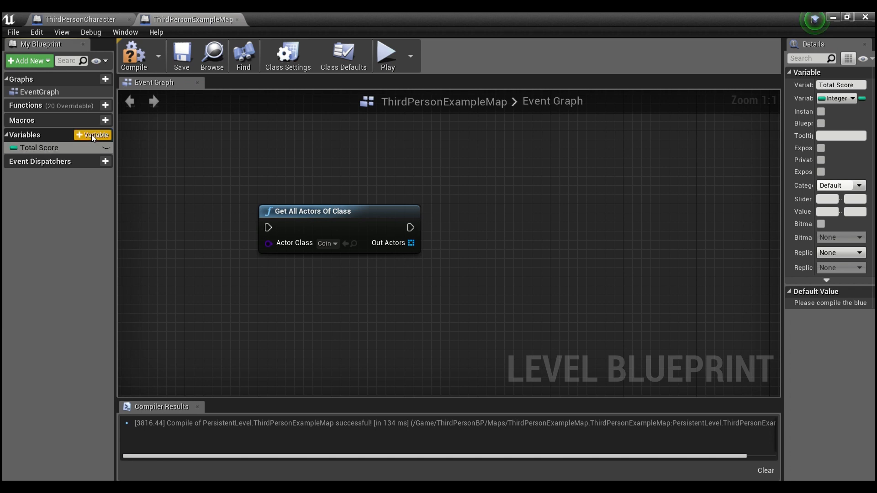
drag(39, 148, 386, 314)
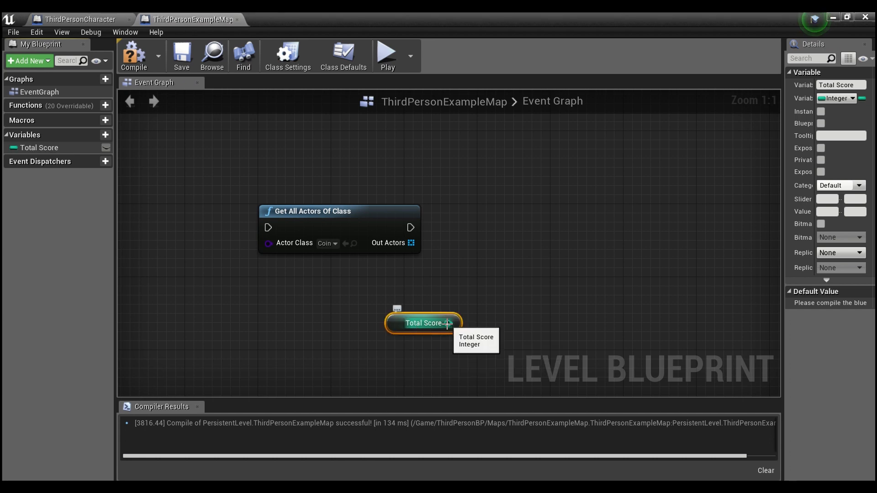
drag(449, 324, 523, 296)
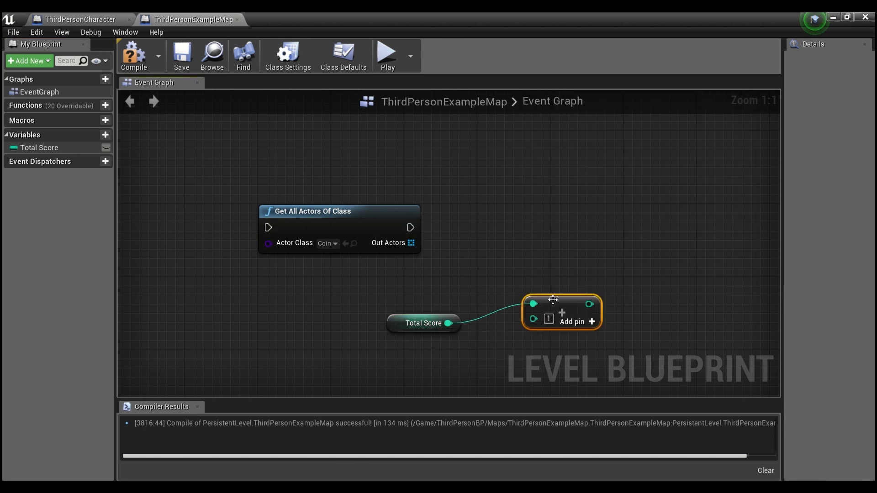
drag(561, 303, 542, 313)
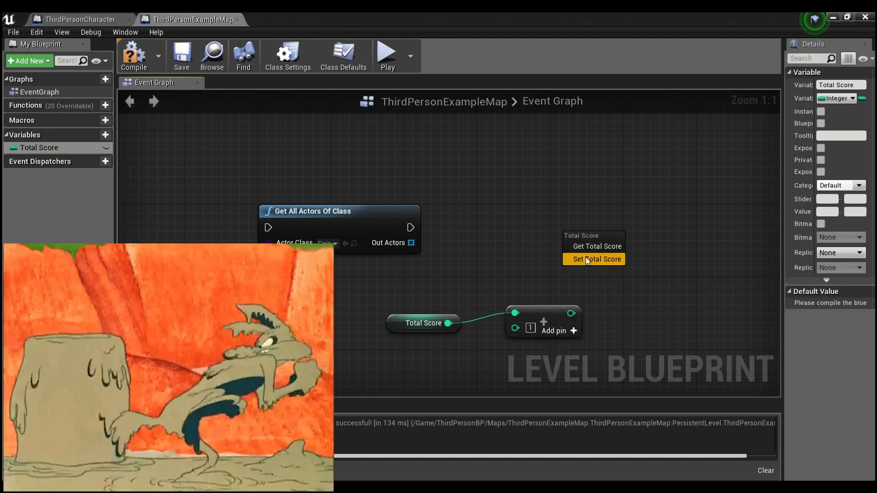
click(598, 259)
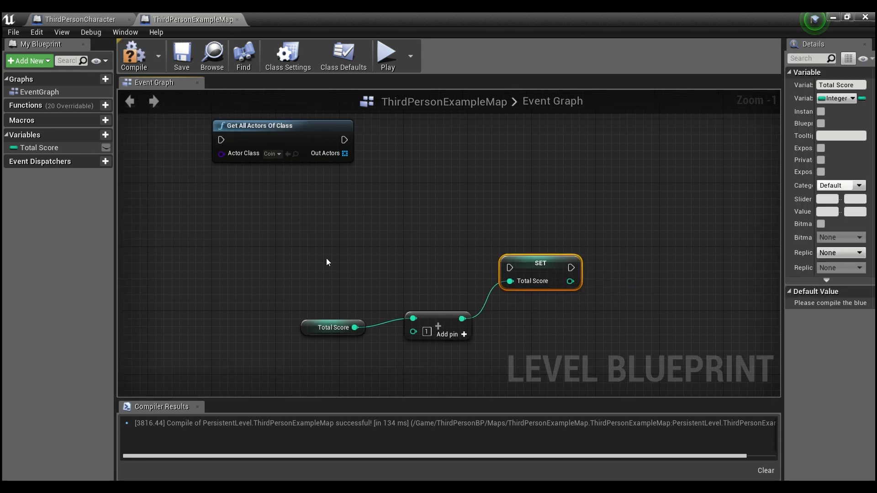
mouse_move(395, 288)
text(cus)
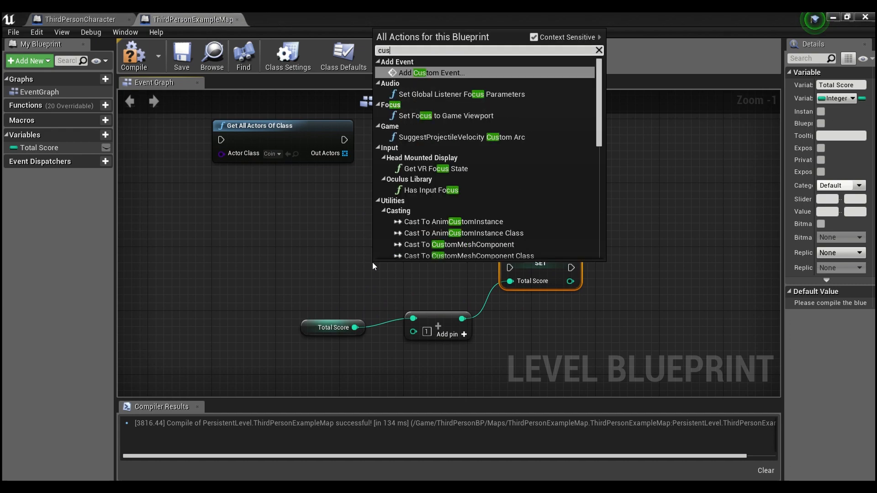
Add a custom event named My Coin Event wired to the Set Total Score node
click(432, 73)
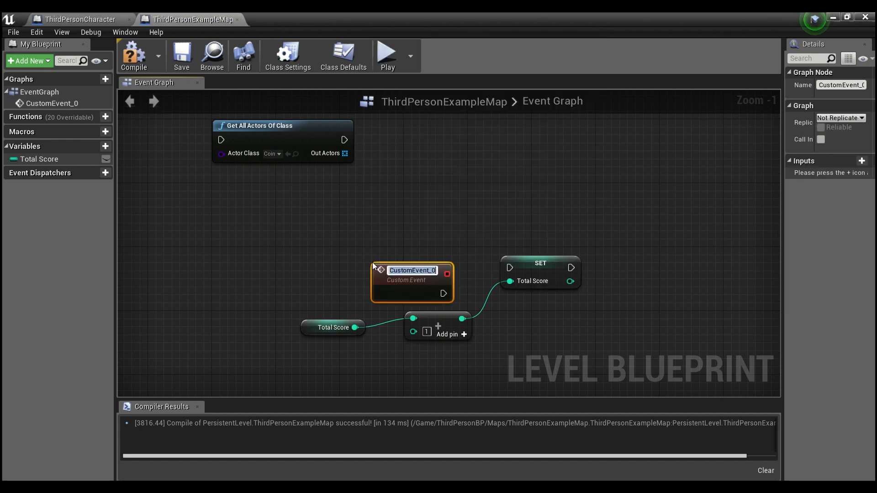
text(My Coin)
text(get)
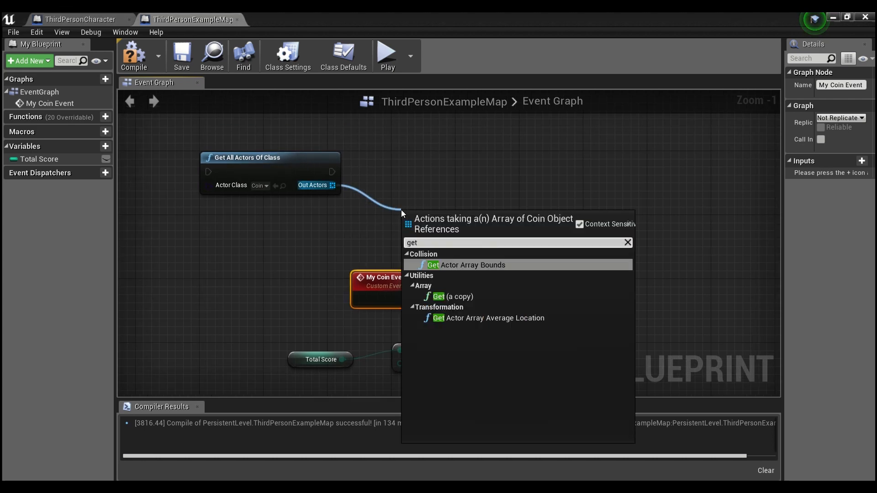
Loop over the found Coin actors with a ForEachLoop and read each one's Coin Value
click(454, 296)
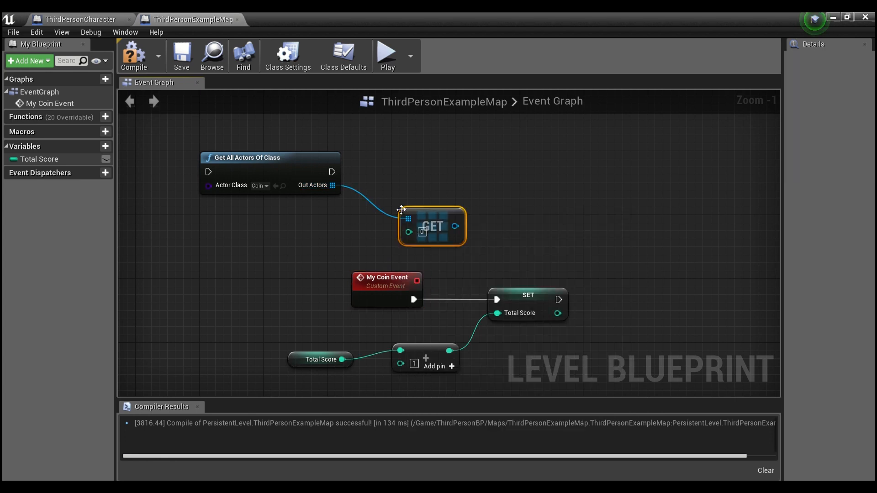
drag(432, 226, 410, 195)
text(get val)
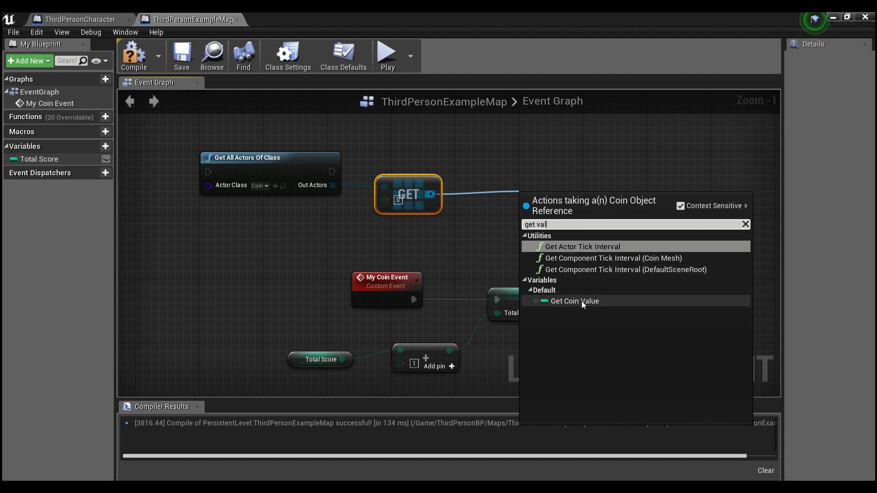
click(575, 301)
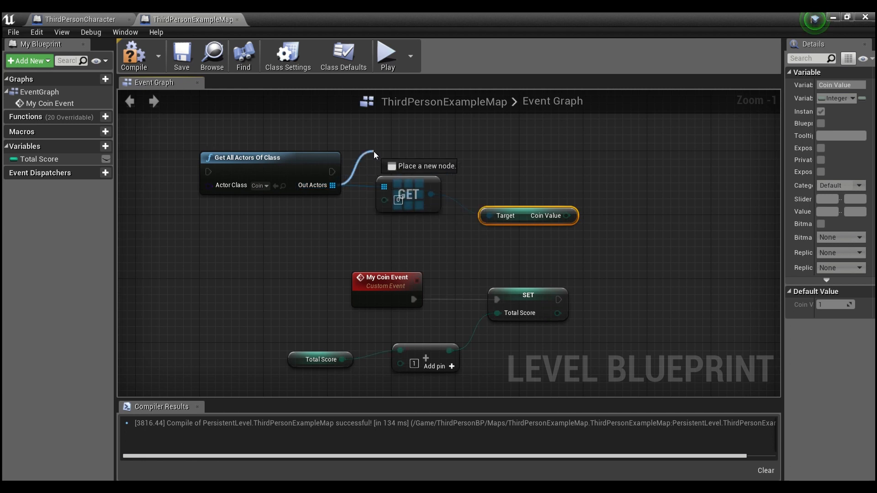
click(417, 165)
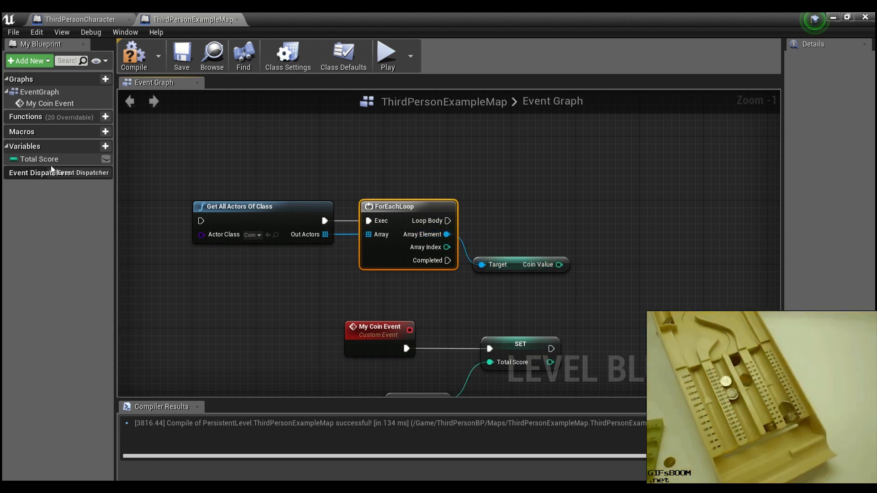
Add each coin's Coin Value to Total Score and store it in a second Set Total Score node
click(39, 159)
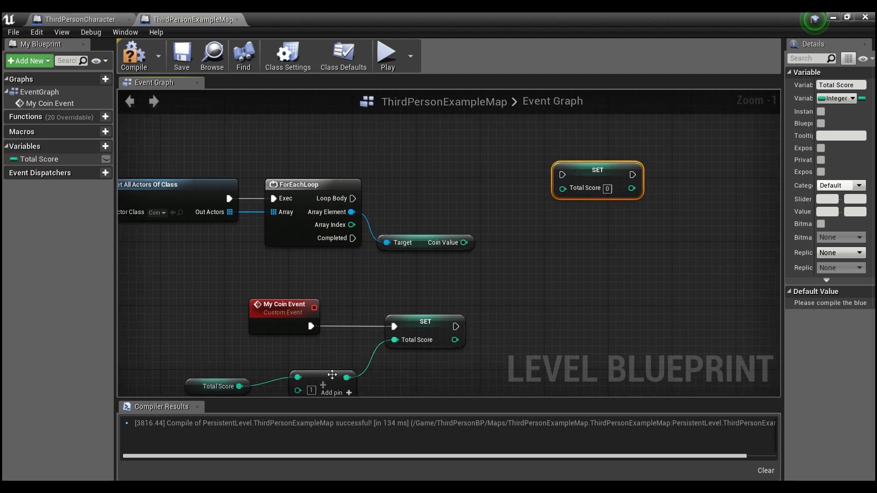
drag(321, 383, 593, 283)
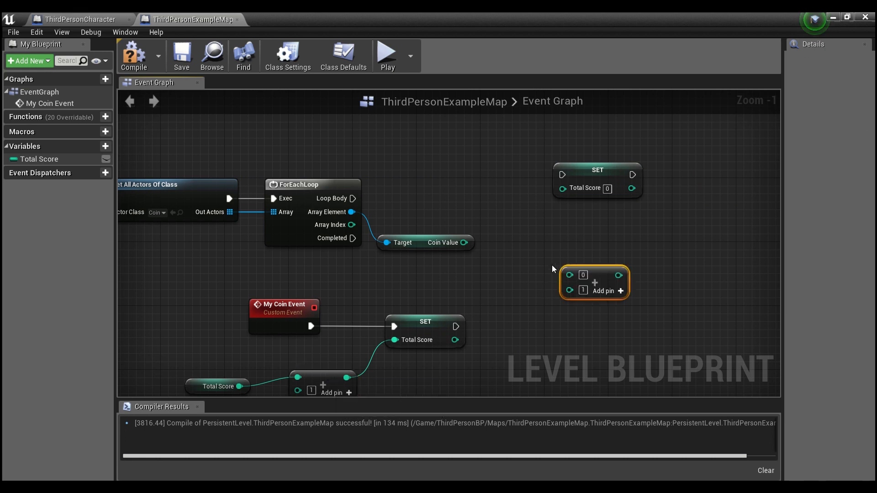
drag(465, 243, 569, 274)
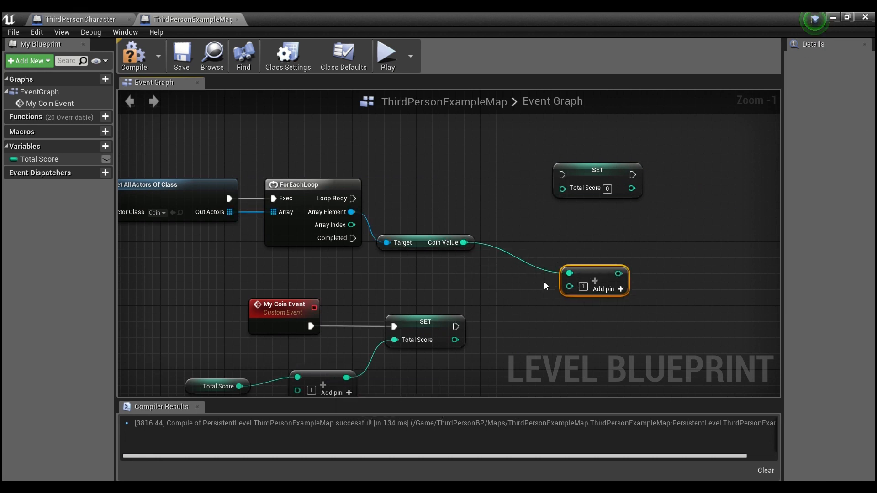
click(39, 159)
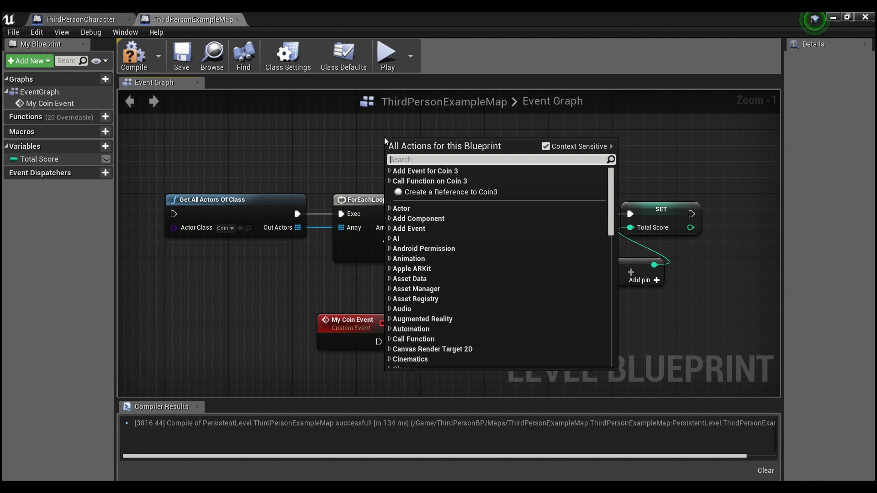
Cast to ThirdPersonCharacter and store the result in a new Player Ref variable
text(cast to third)
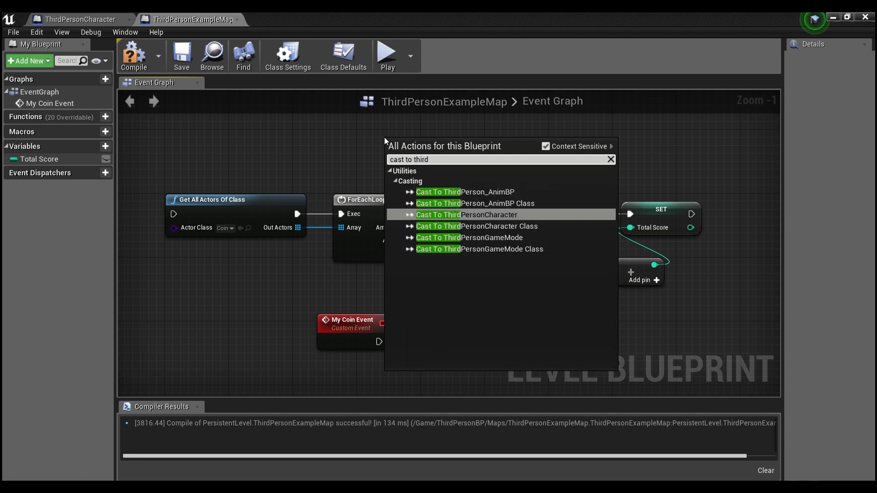
click(464, 214)
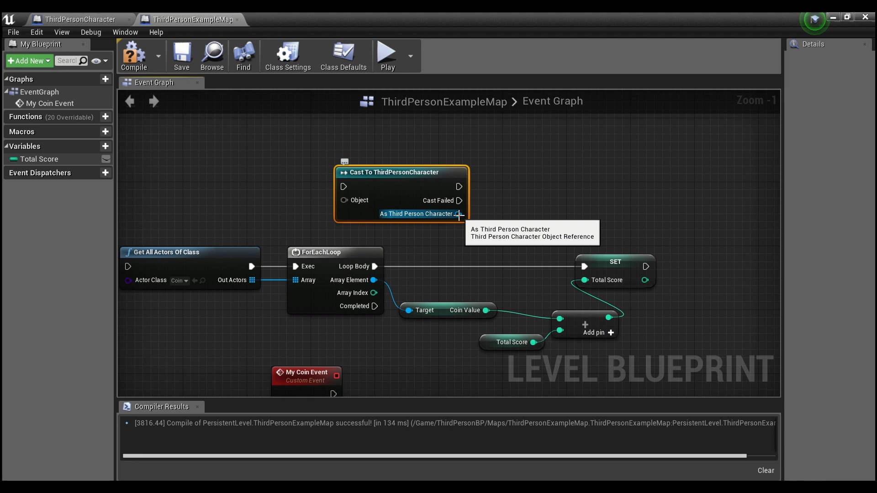
drag(459, 213, 564, 191)
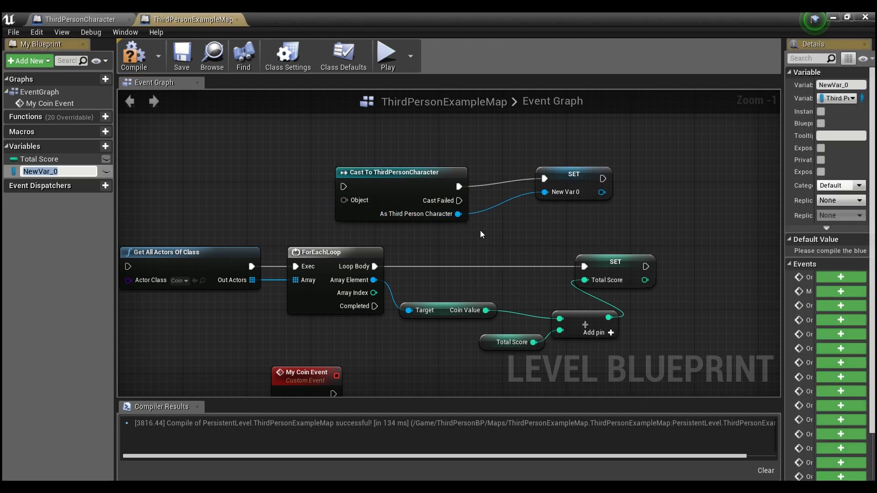
text(Player Ref)
text(get scor)
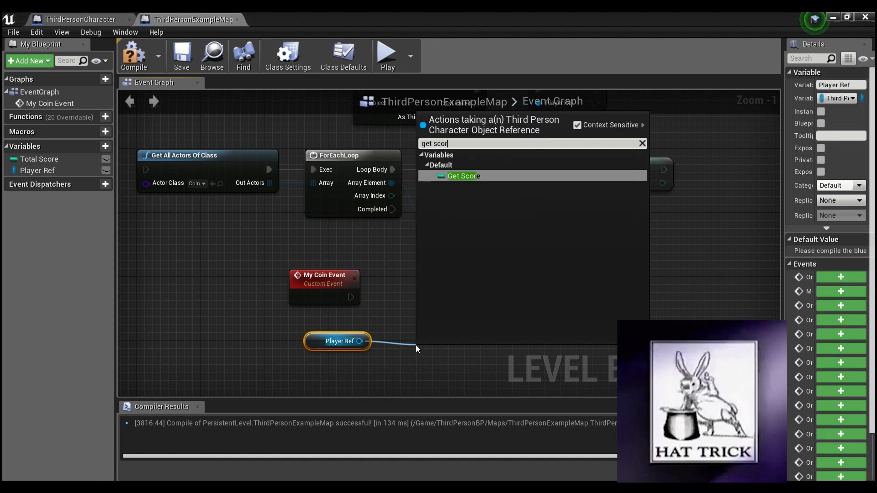
Compare Player Ref's Score with Total Score using an Equal node feeding a Branch
click(463, 175)
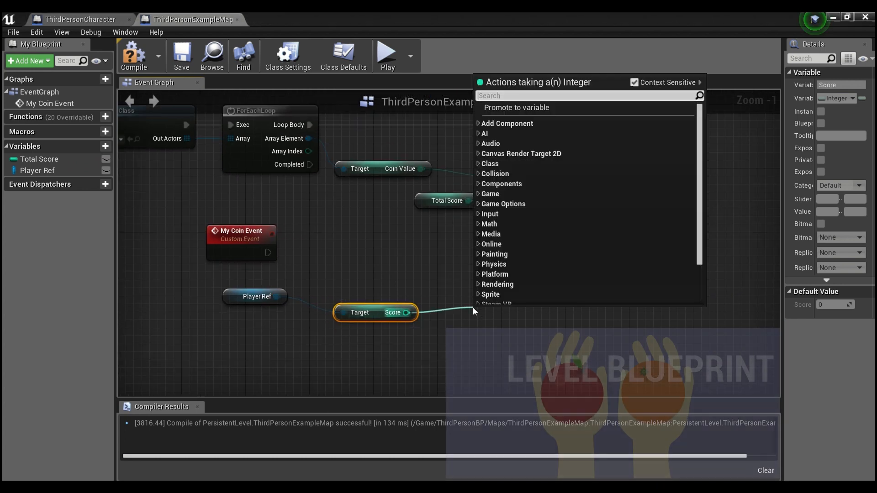
text(equal)
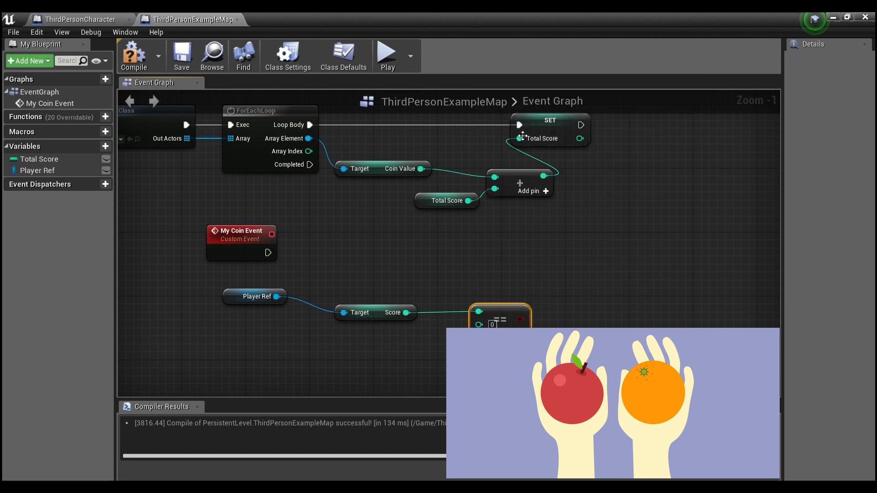
click(39, 159)
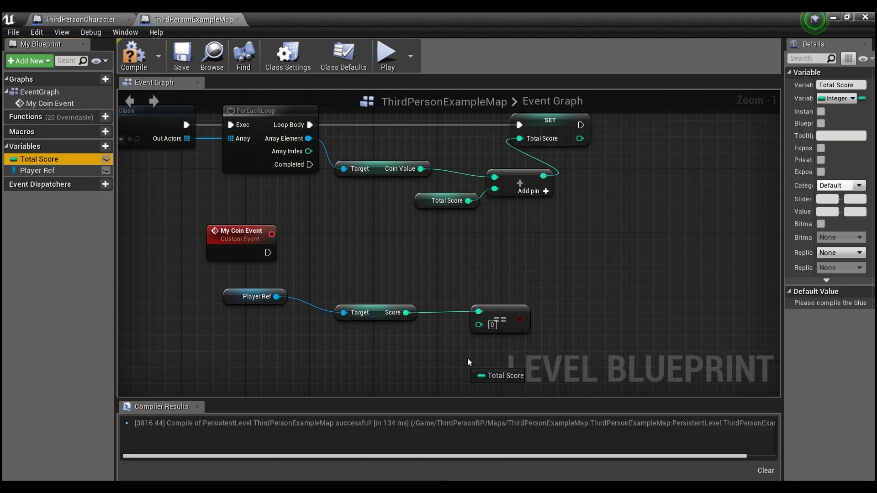
drag(502, 376, 359, 344)
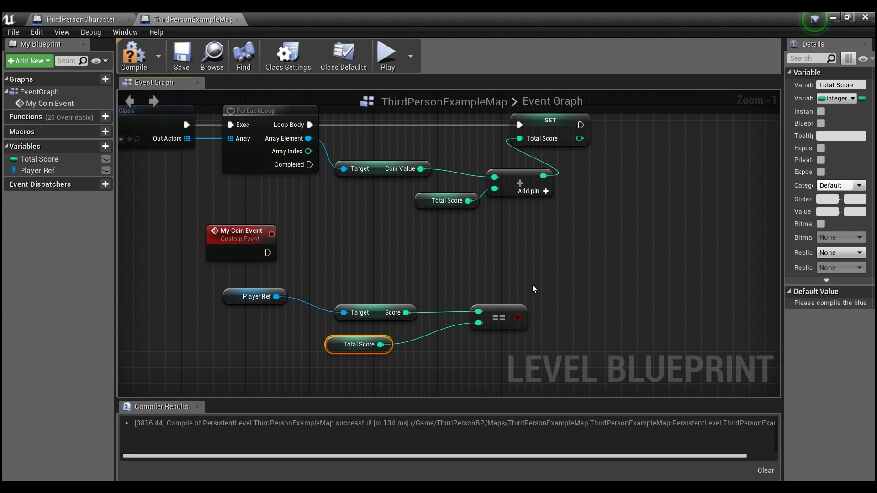
drag(510, 318, 536, 259)
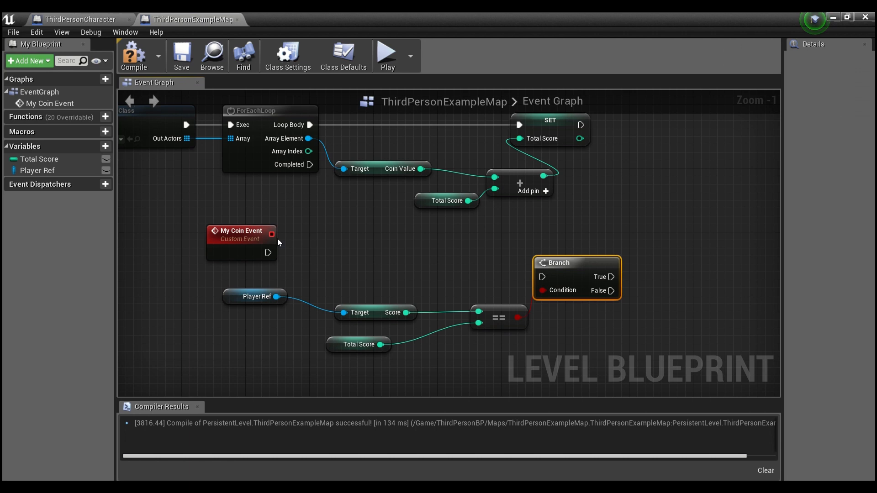
Wire My Coin Event to the Branch and add Print Strings for 'OPEN NEW LEVEL' and 'NO'
drag(269, 253, 542, 277)
text(print)
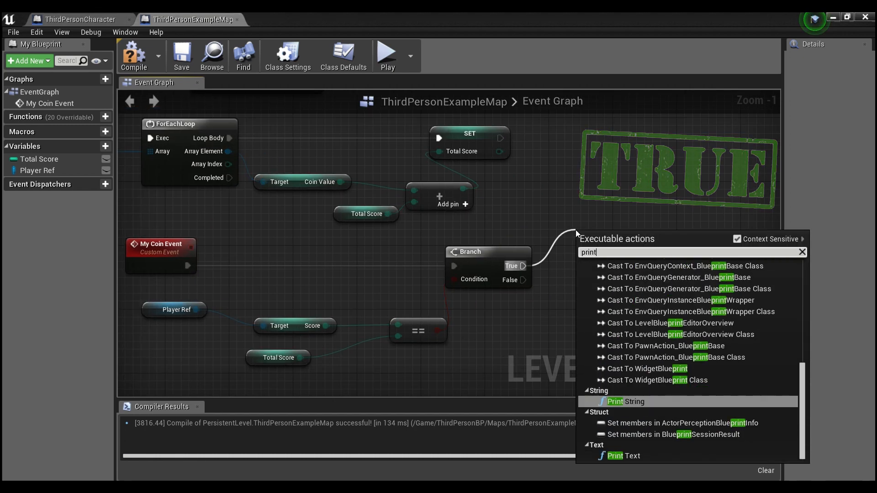
click(615, 402)
text(OPEN NEW LEVEL)
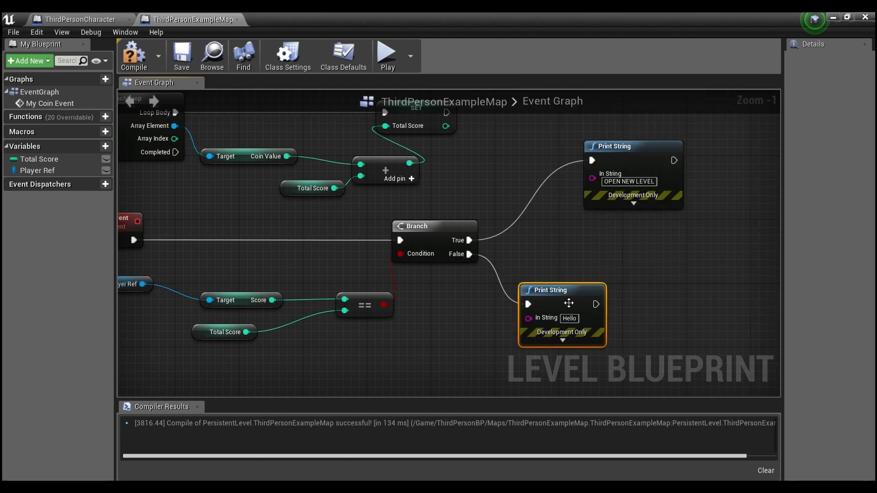
text(NO)
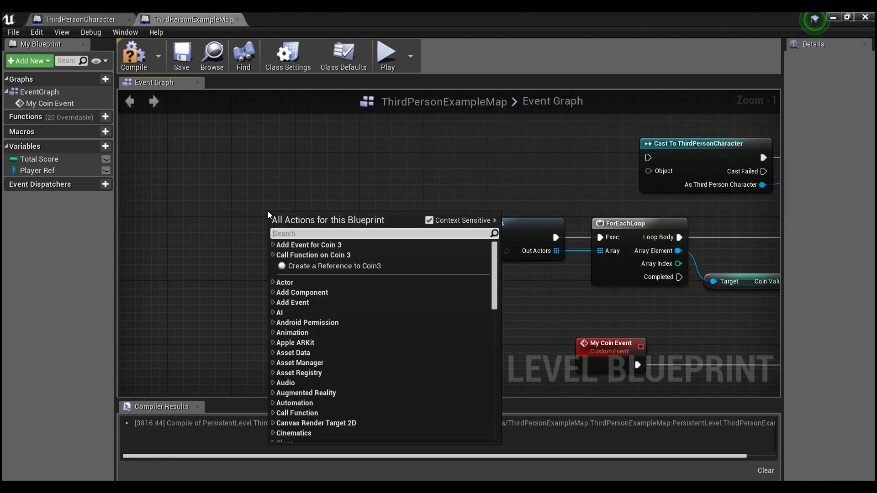
Add Event BeginPlay ahead of the cast, with Get Player Character feeding its Object input
text(begin pla)
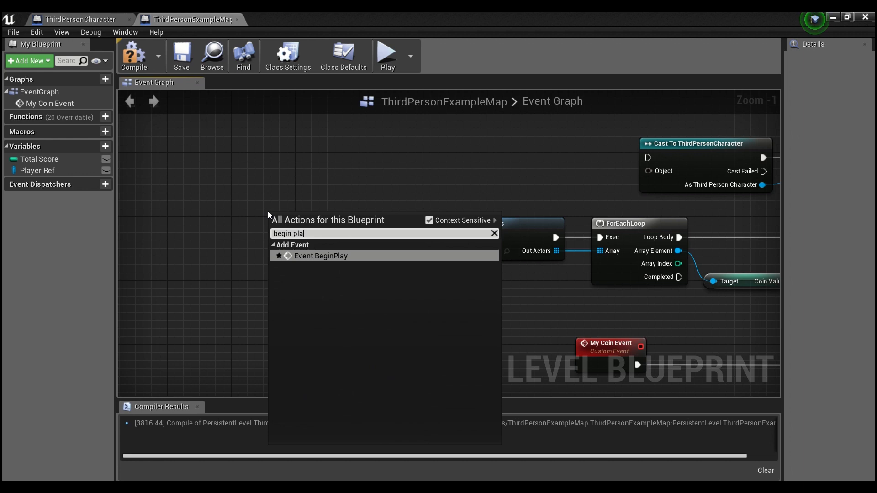
click(320, 256)
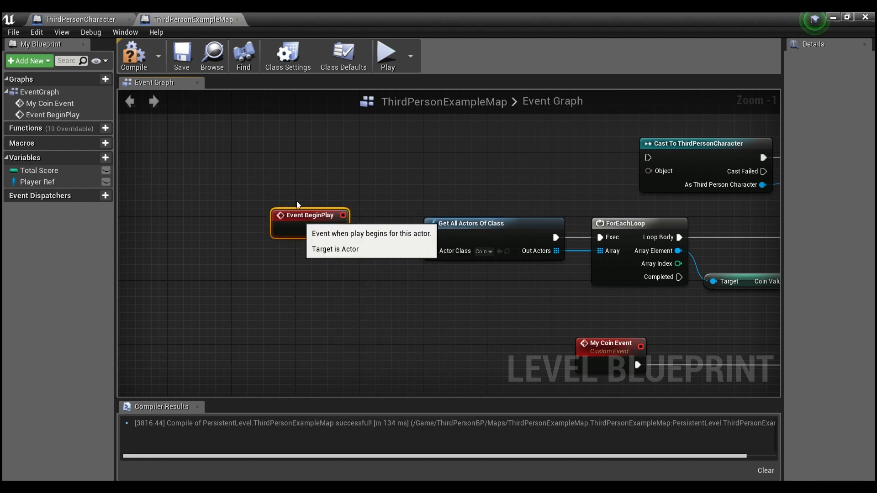
drag(354, 157, 629, 141)
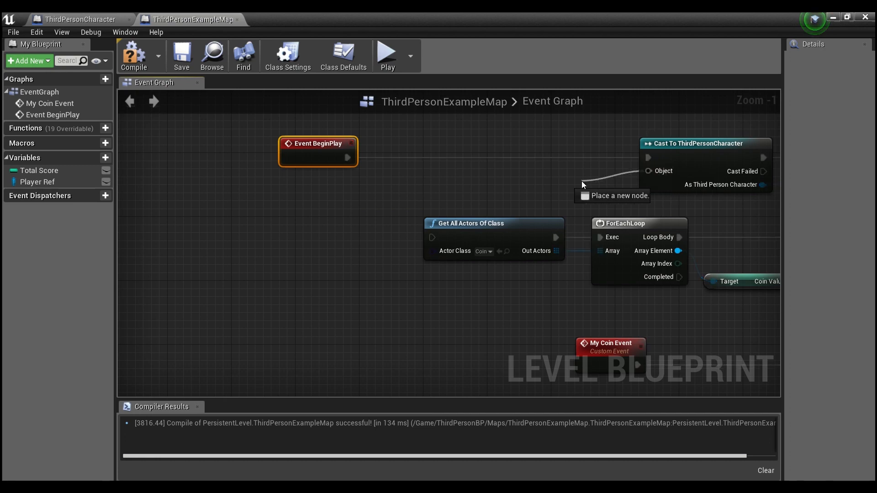
text(get pla)
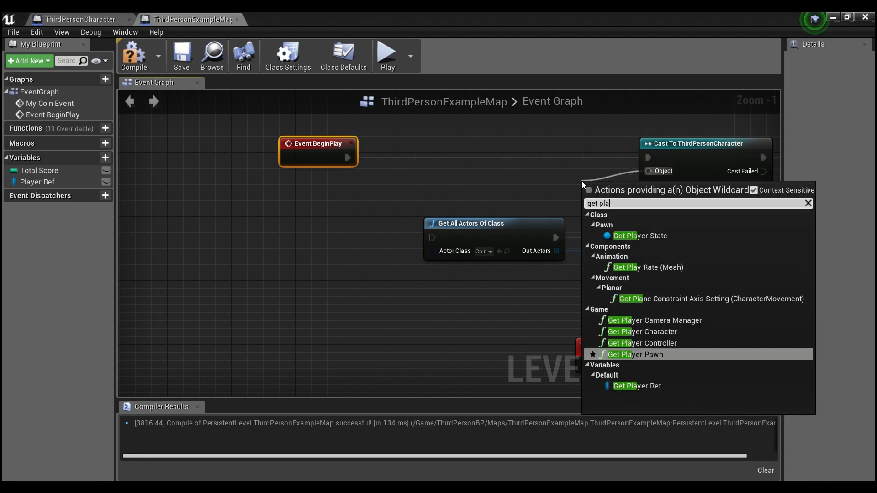
click(641, 331)
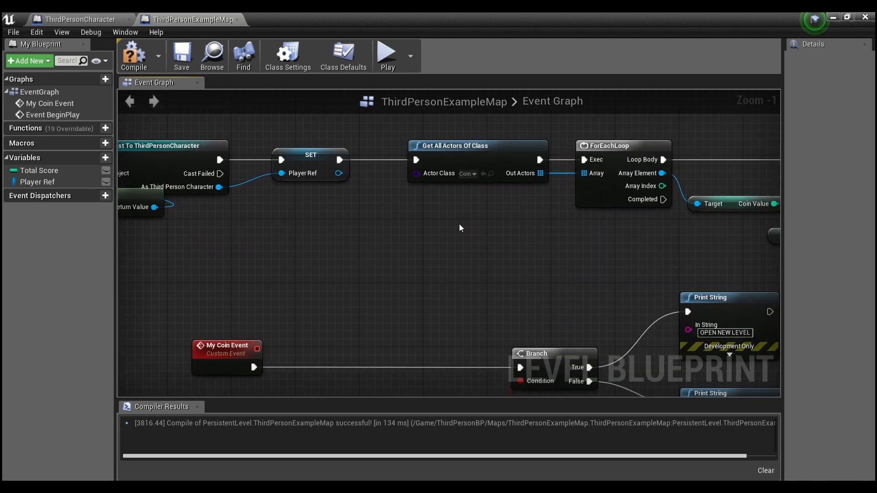
Review the Total Score getter and setter, reposition Player Ref, and return to the level editor
scroll(down, 3)
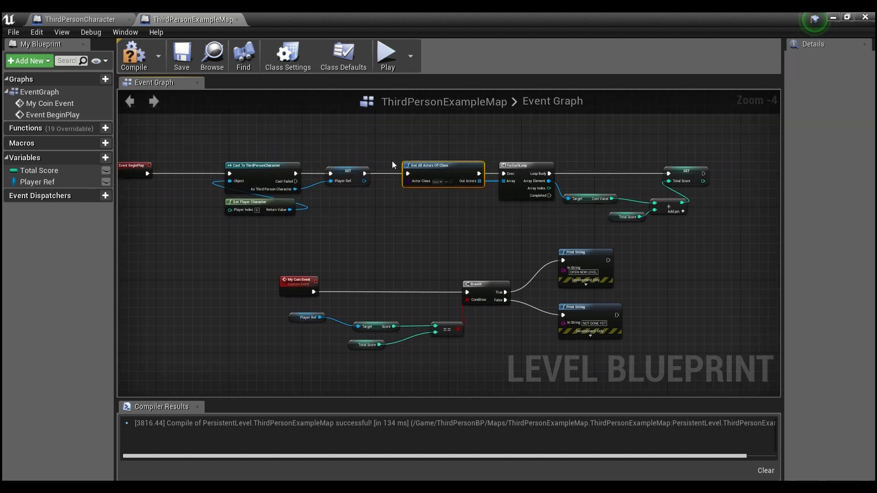
scroll(up, 3)
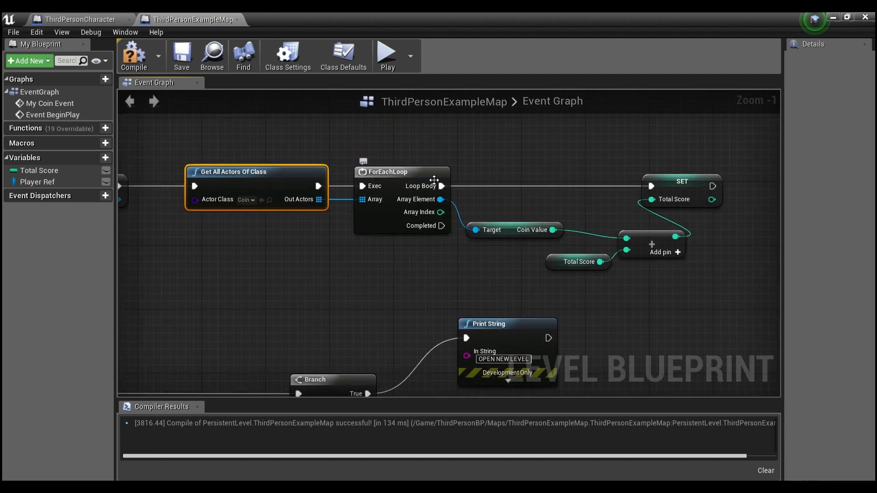
click(515, 231)
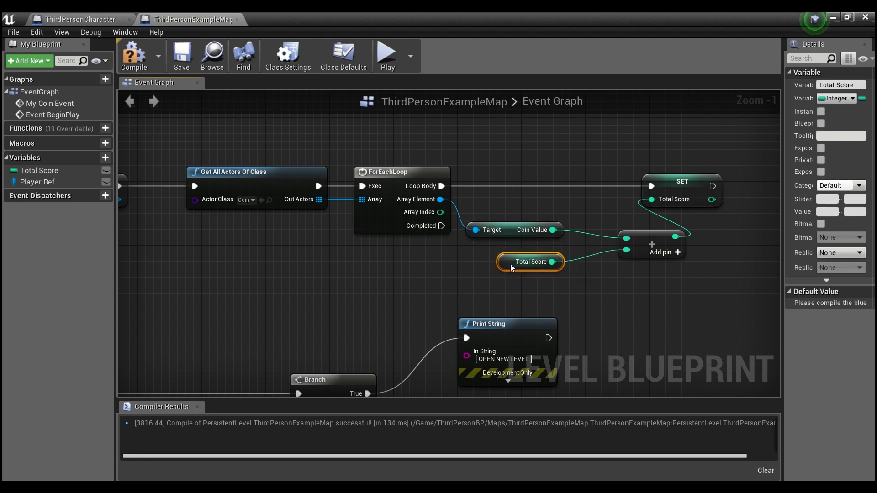
mouse_move(670, 186)
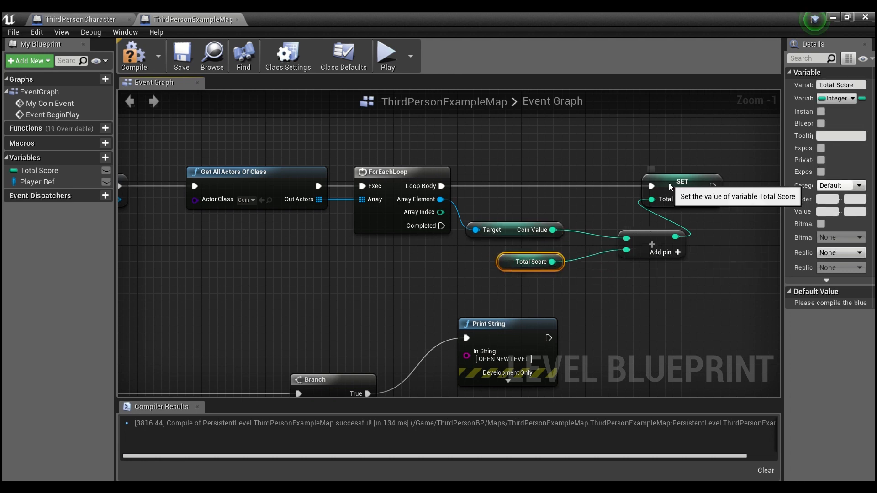
click(682, 181)
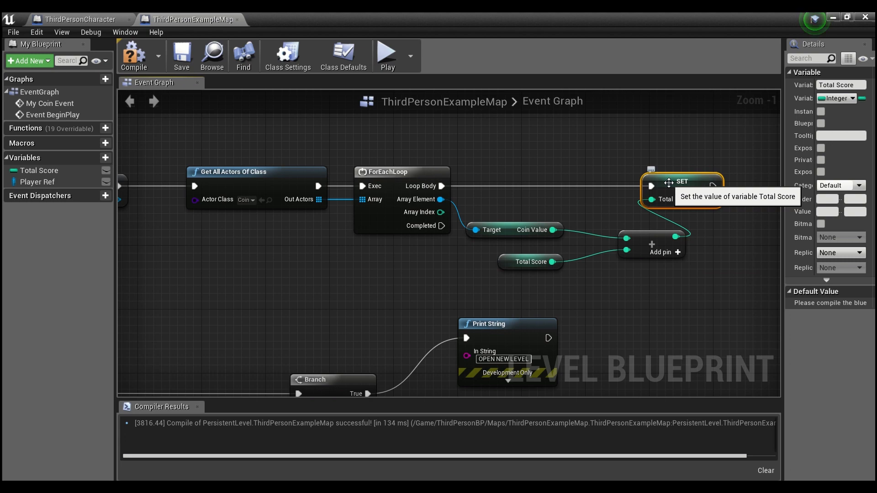
mouse_move(643, 190)
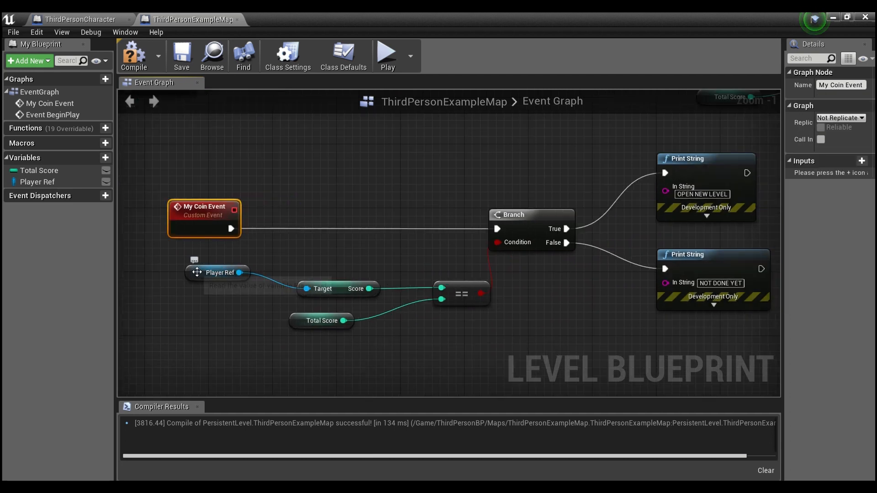
click(218, 272)
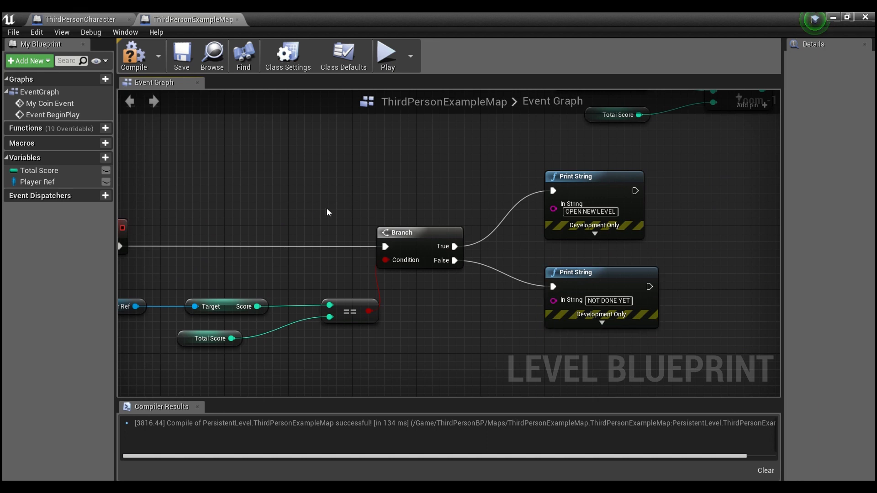
mouse_move(135, 55)
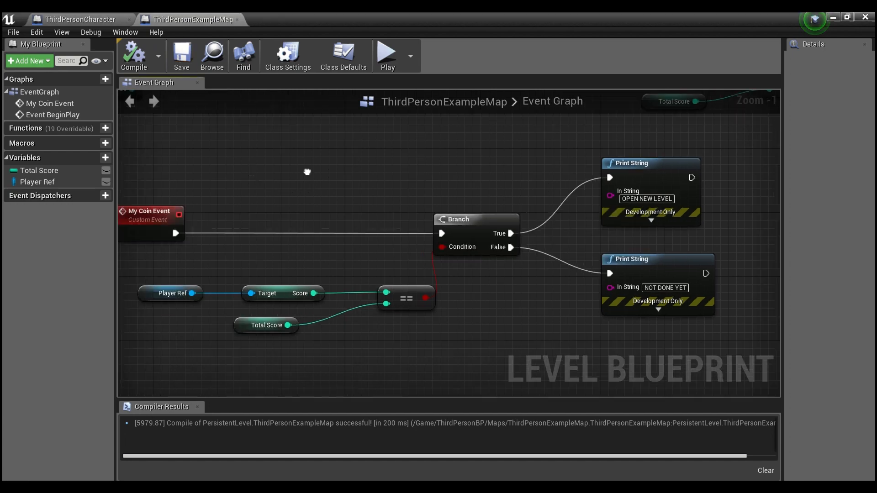
click(387, 56)
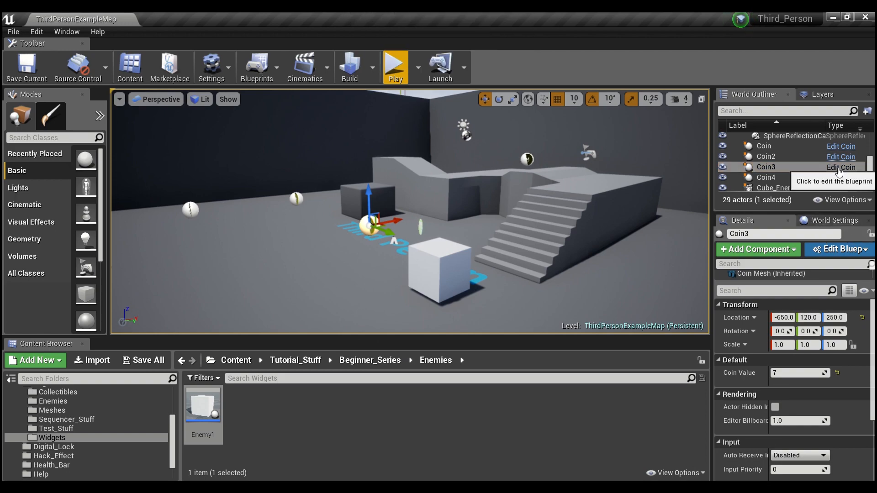
Open the Coin blueprint for editing from Coin3 in the World Outliner
click(841, 167)
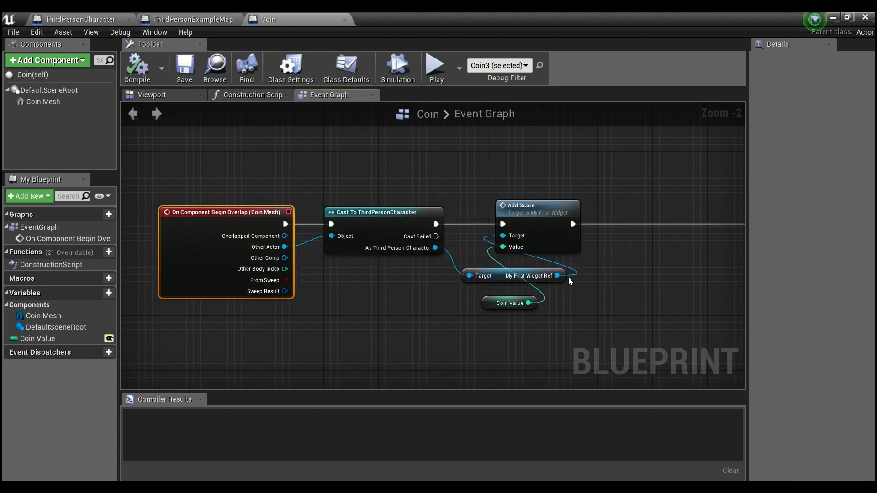
mouse_move(611, 275)
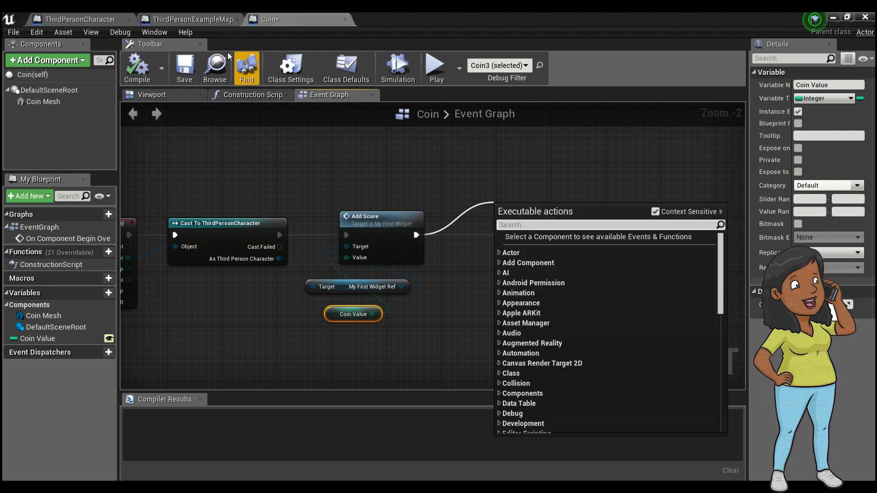
Insert a Cast To LevelBlueprintEditorOverview node after Add Score in the Coin graph
click(193, 18)
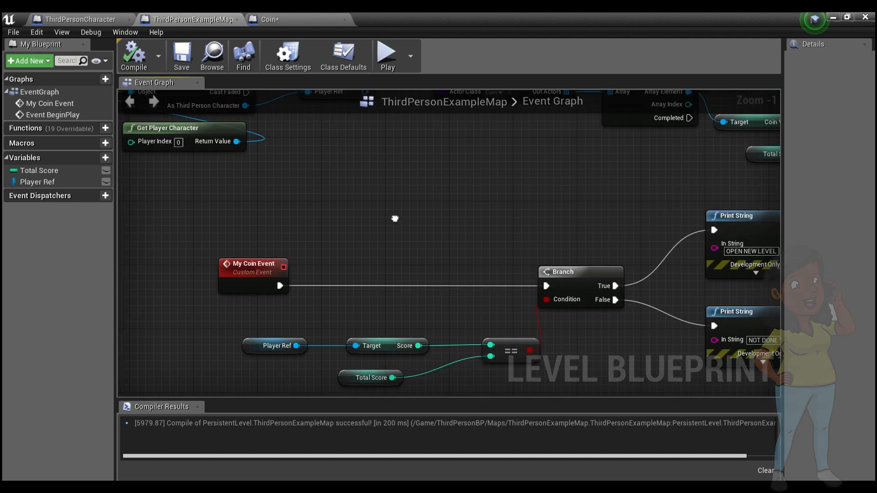
click(266, 261)
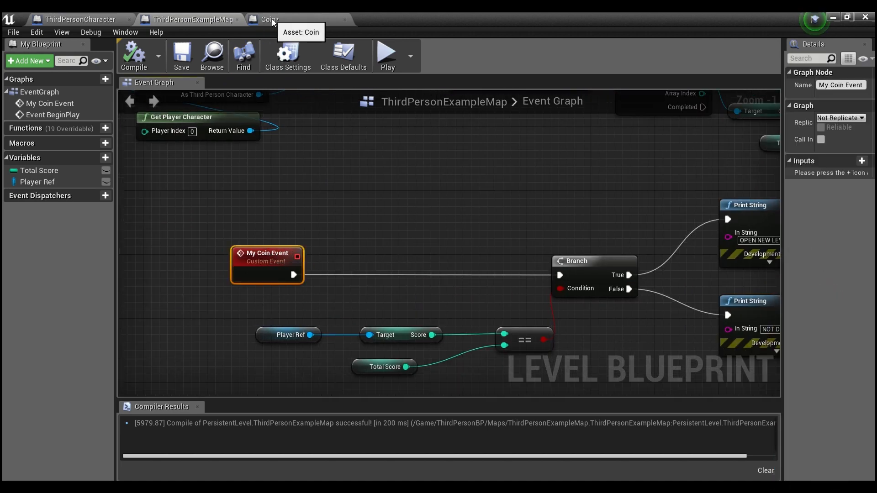
click(265, 20)
text(cast to level)
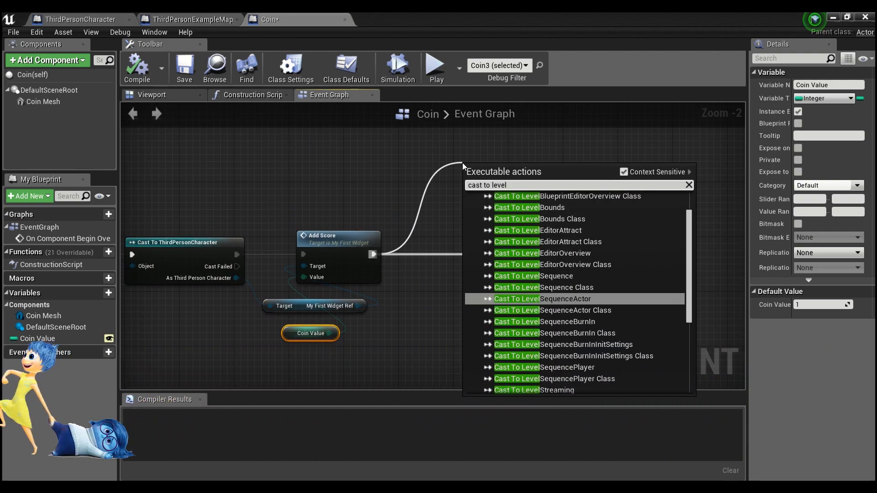
text(blue)
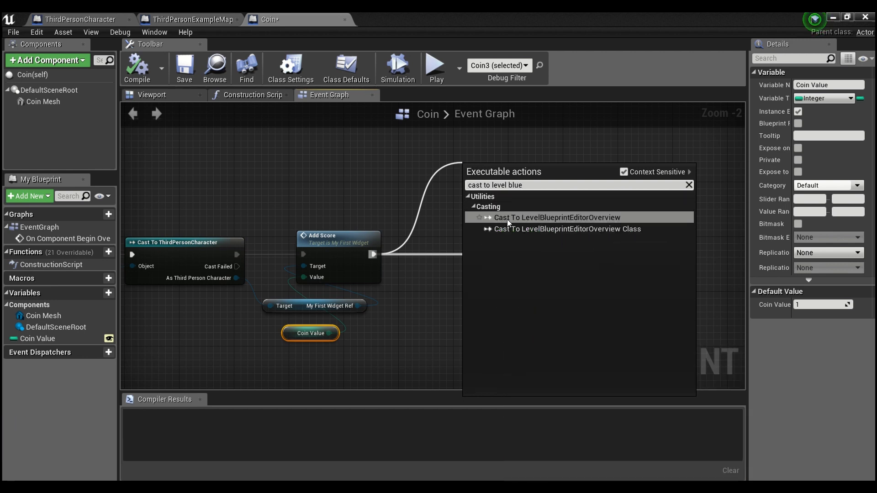
mouse_move(595, 225)
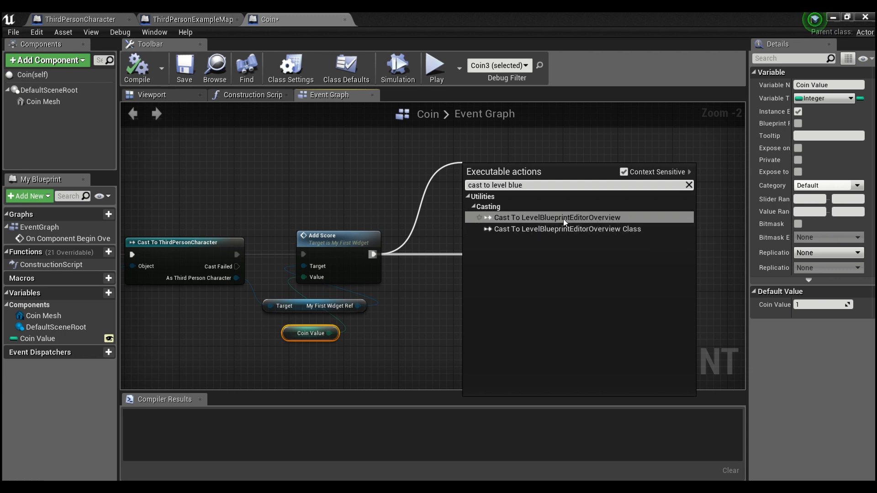
click(560, 218)
text(g)
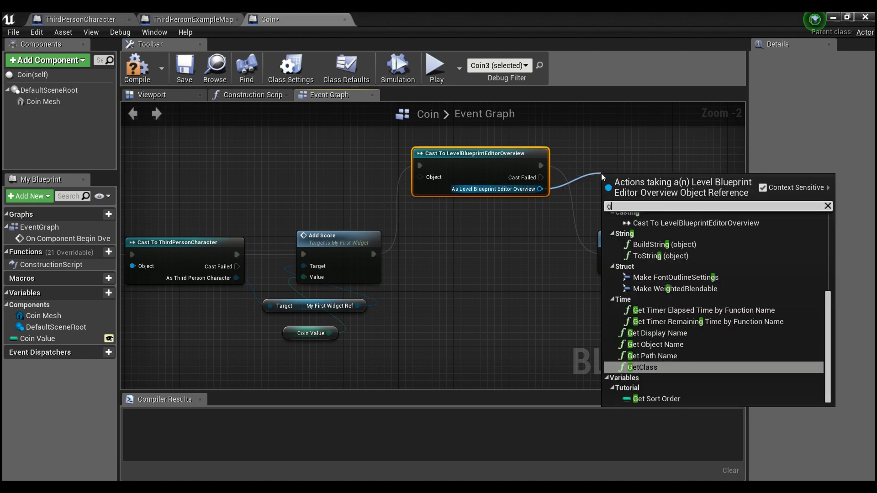
text(et total)
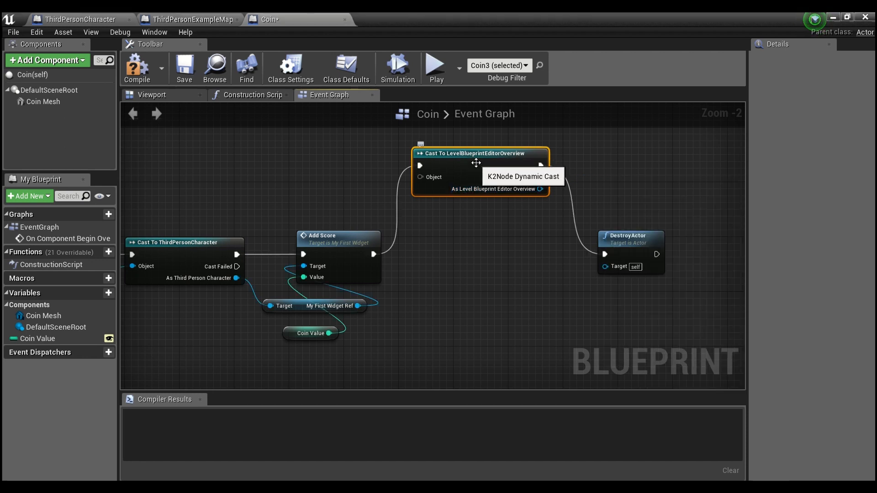
mouse_move(446, 135)
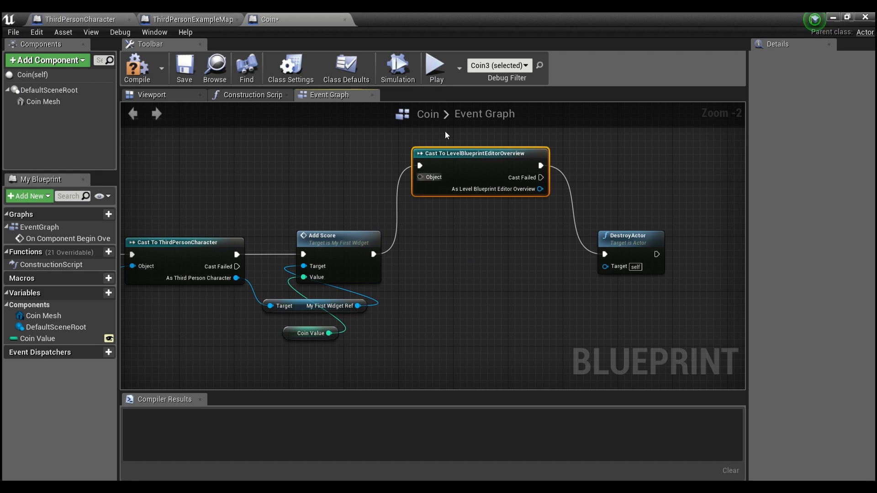
Compare the level blueprint and Coin graphs, ending with Add Score wired straight to DestroyActor
click(193, 18)
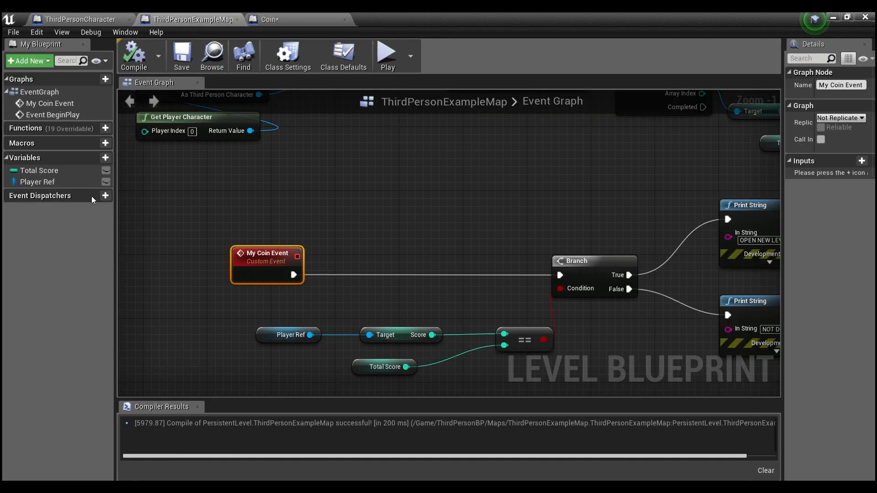
mouse_move(40, 170)
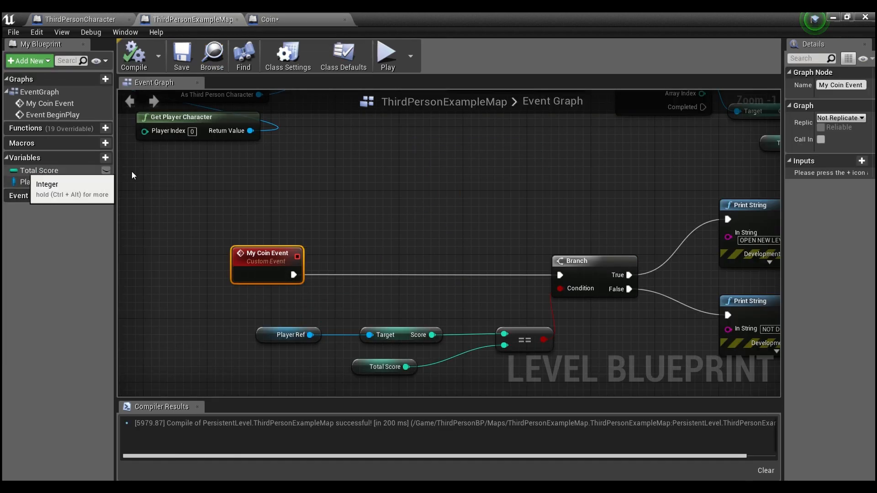
click(266, 19)
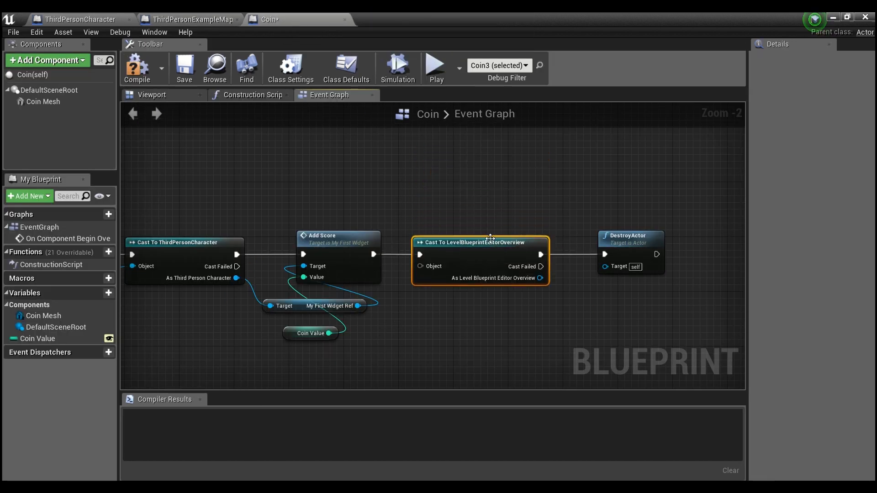
mouse_move(478, 242)
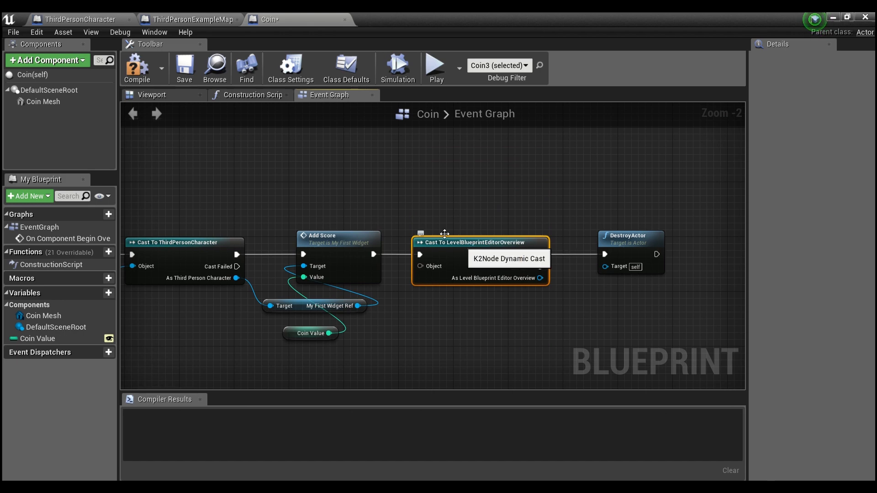
click(188, 18)
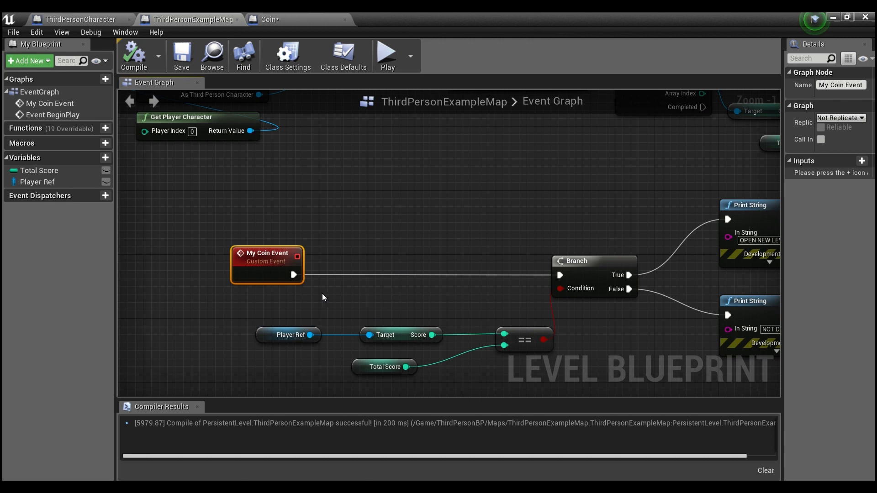
mouse_move(454, 287)
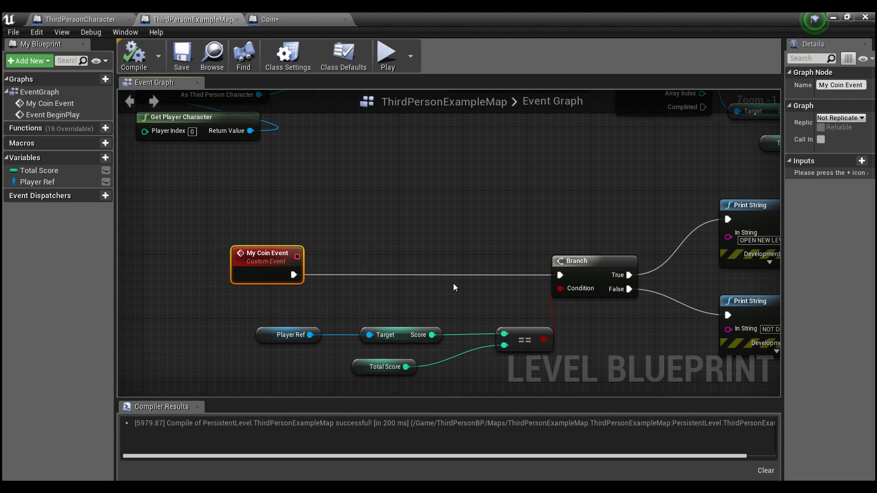
click(265, 19)
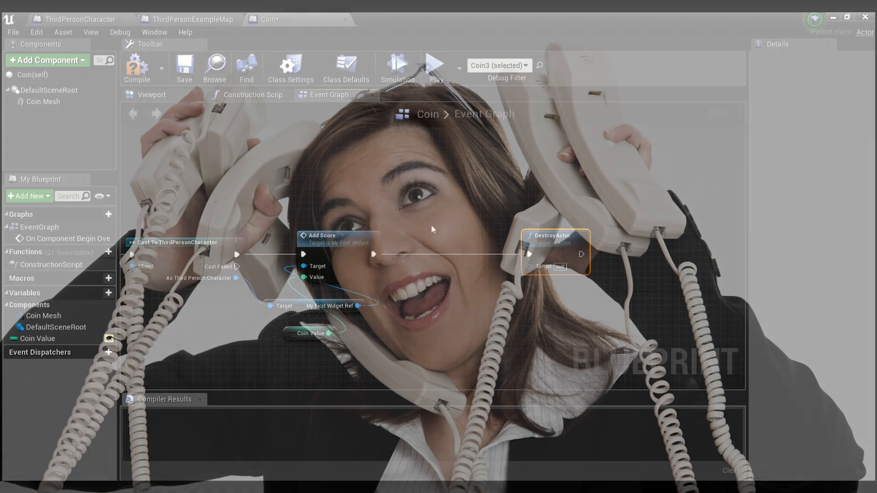
Return to the level blueprint graph with My Coin Event moved beside the Branch
click(183, 67)
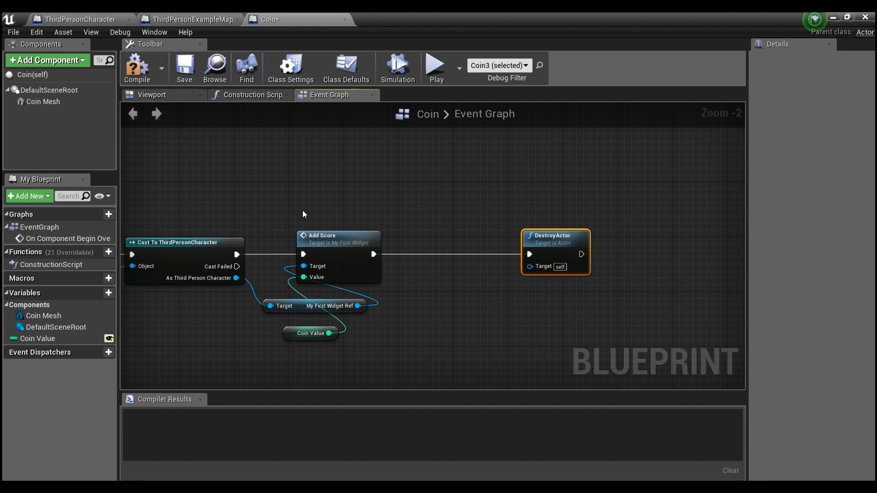
mouse_move(385, 238)
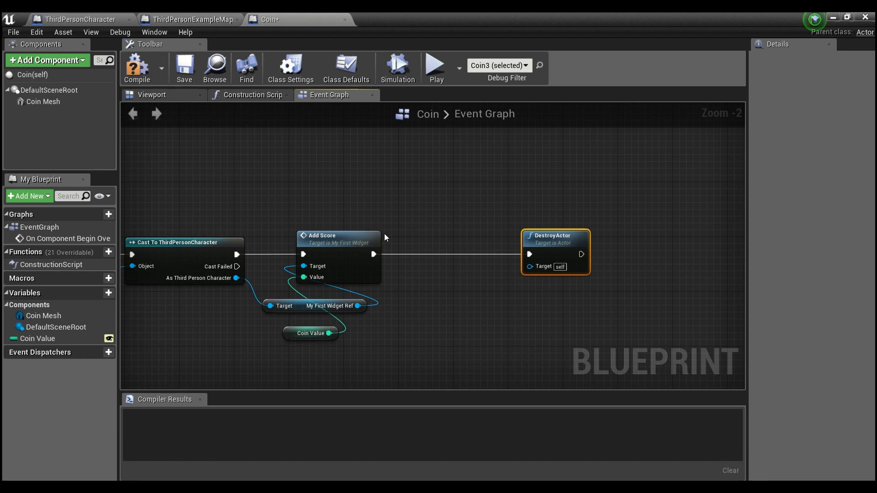
mouse_move(263, 214)
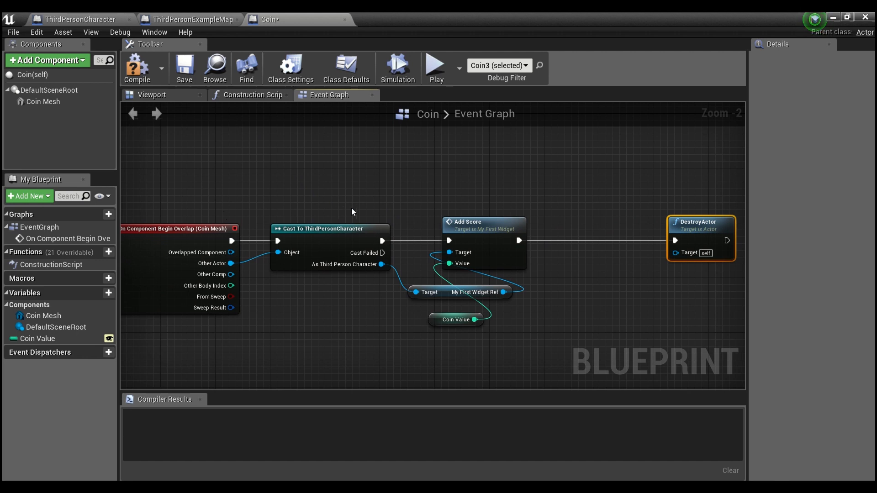
mouse_move(353, 211)
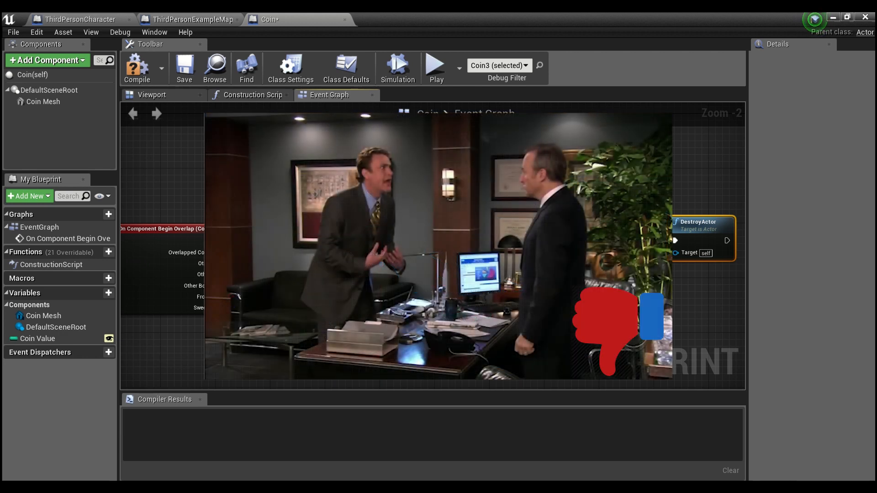
click(190, 19)
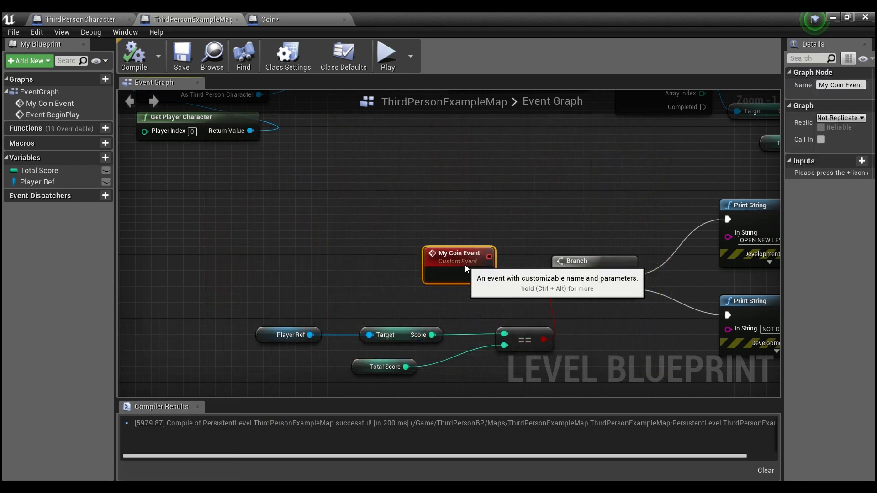
Clear the node selection in the level blueprint graph
click(565, 234)
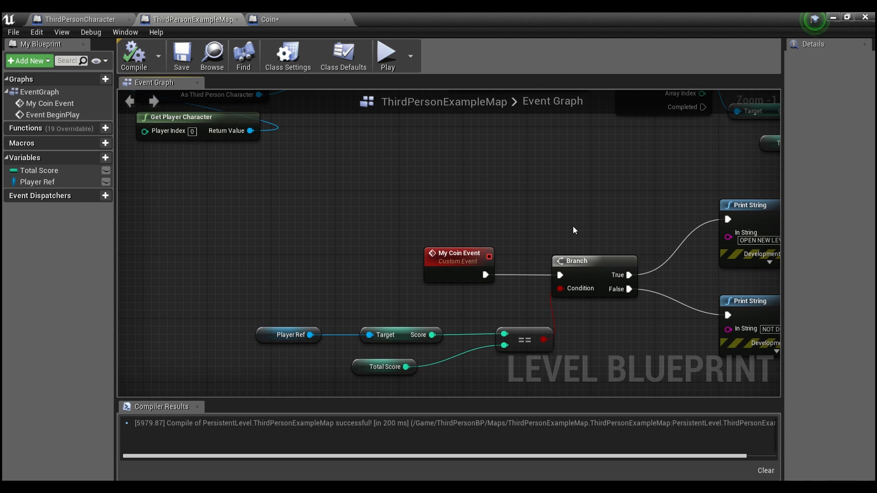
mouse_move(603, 226)
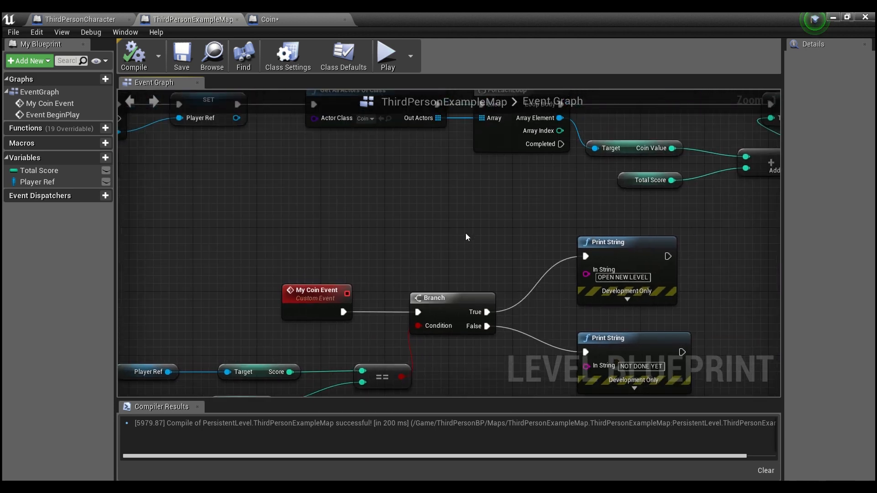
mouse_move(350, 257)
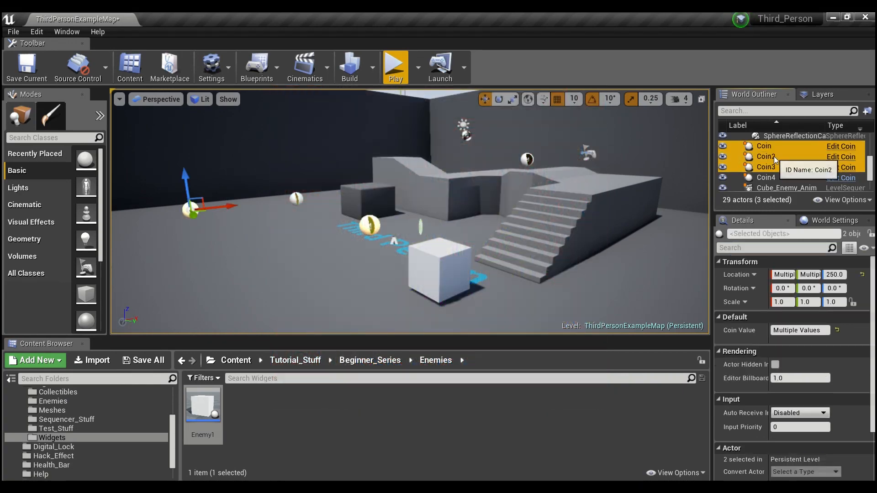
click(766, 178)
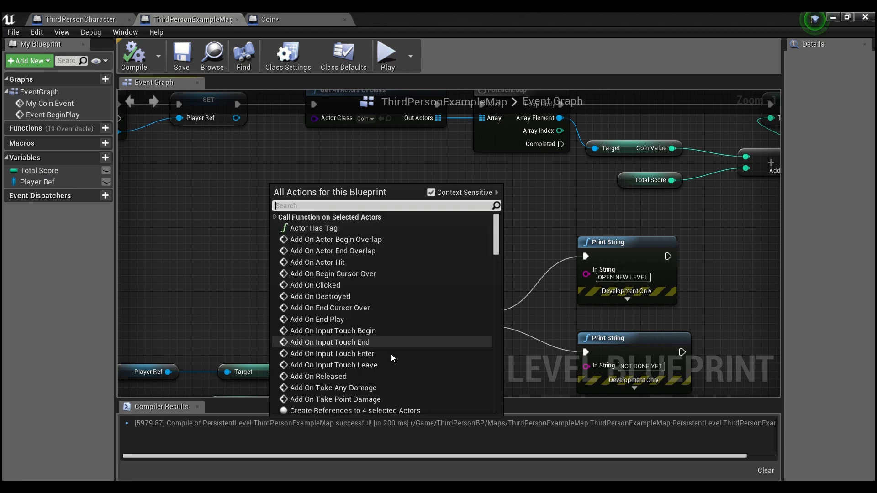
scroll(down, 3)
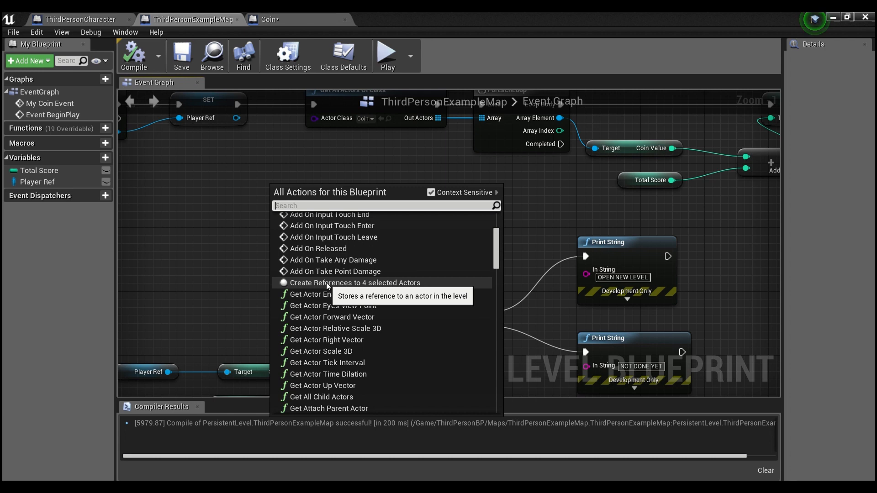
mouse_move(354, 283)
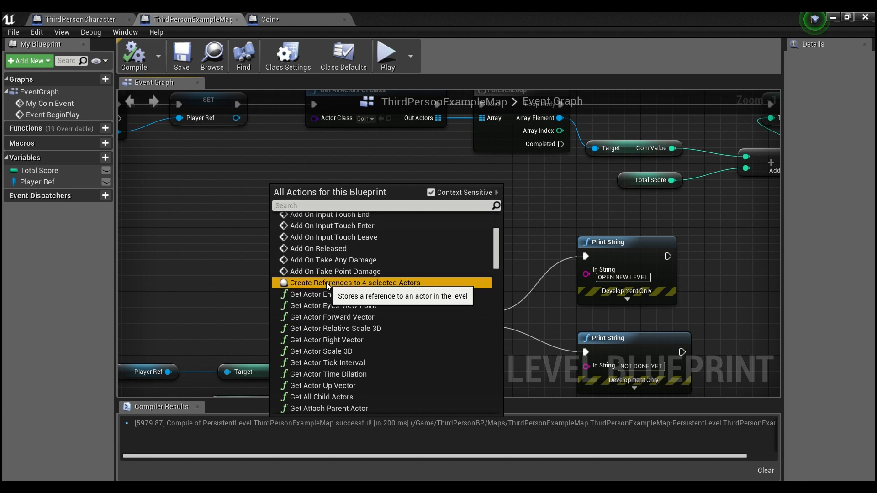
click(354, 283)
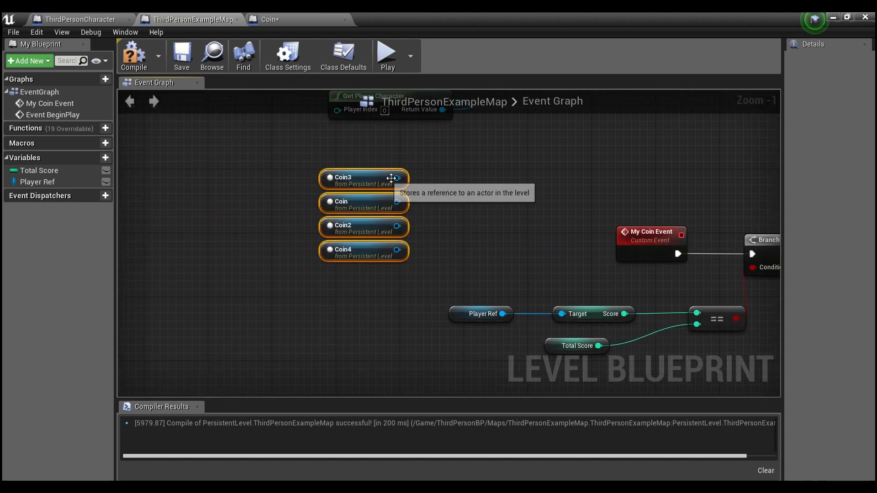
mouse_move(355, 197)
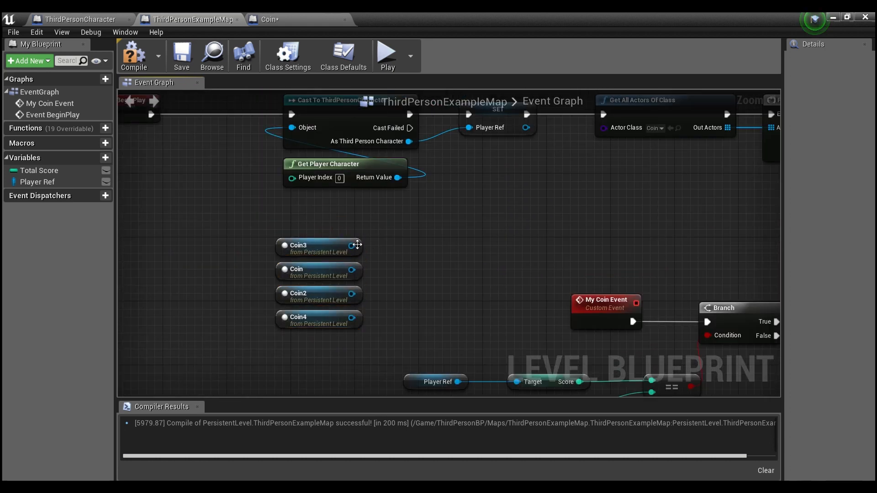
drag(353, 245, 416, 224)
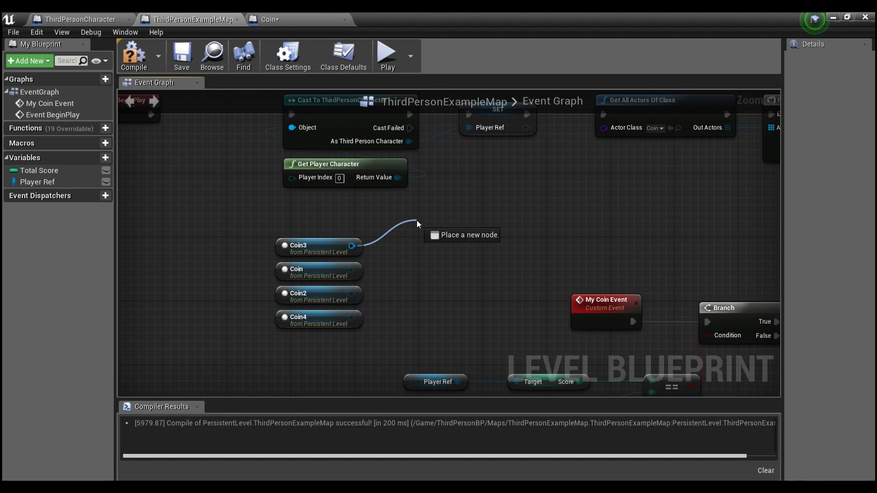
click(417, 224)
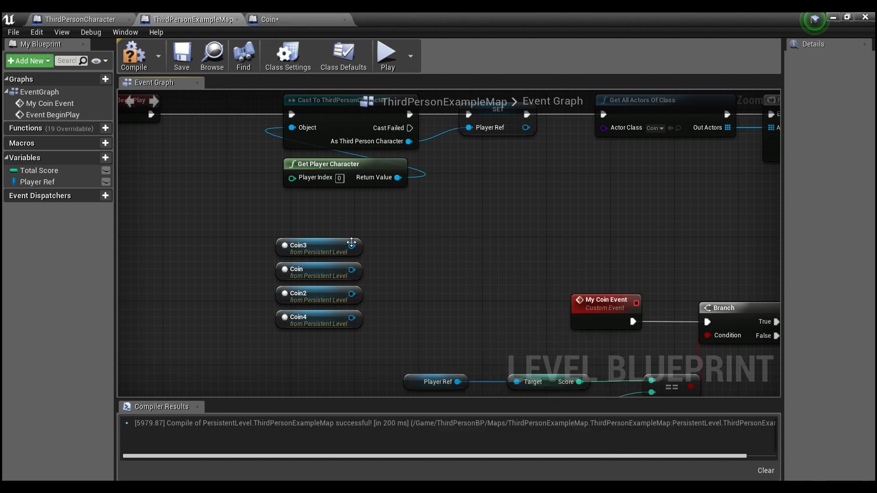
mouse_move(267, 20)
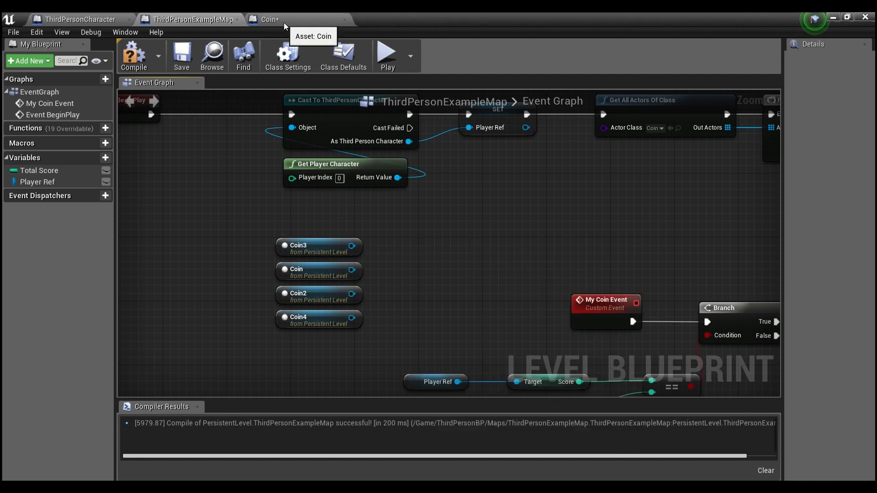
click(268, 19)
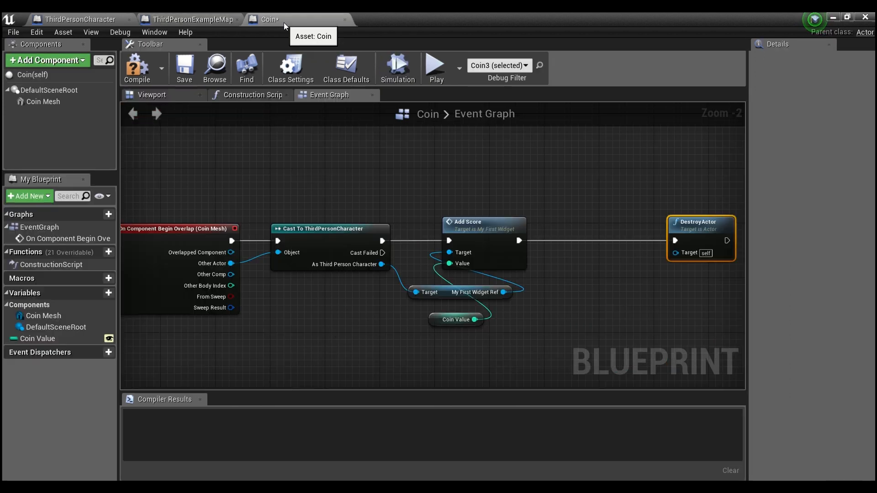
mouse_move(375, 311)
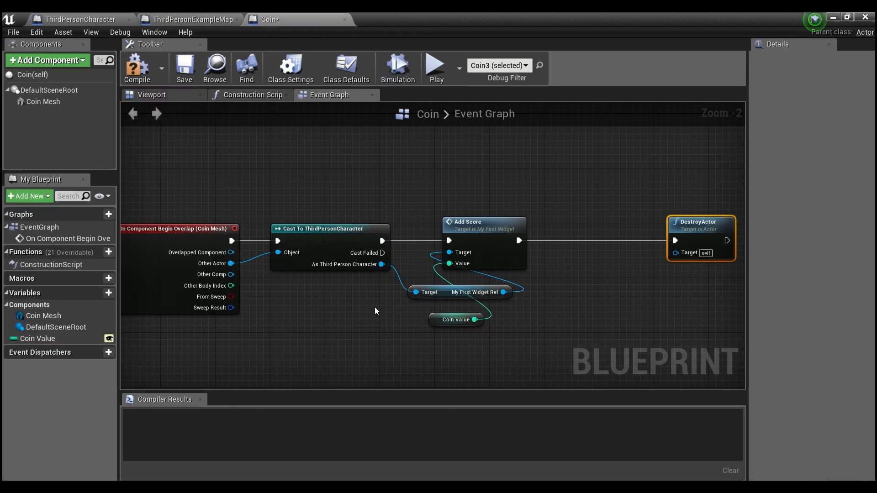
click(193, 19)
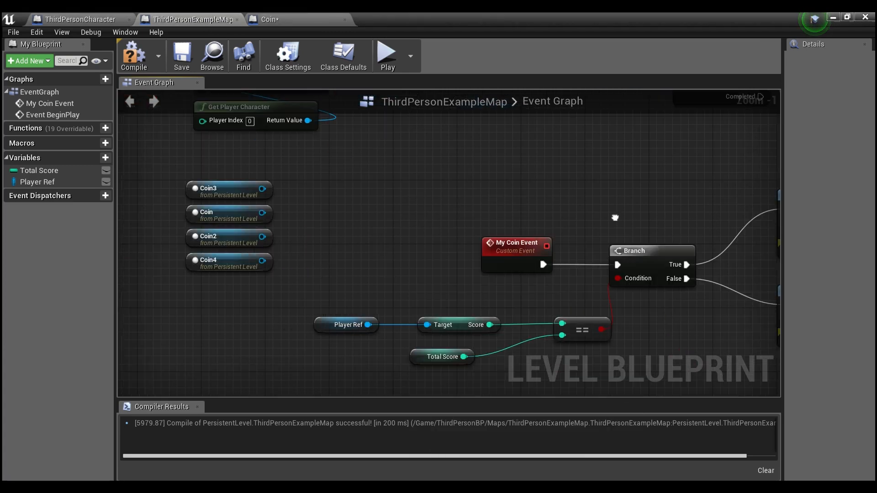
scroll(down, 3)
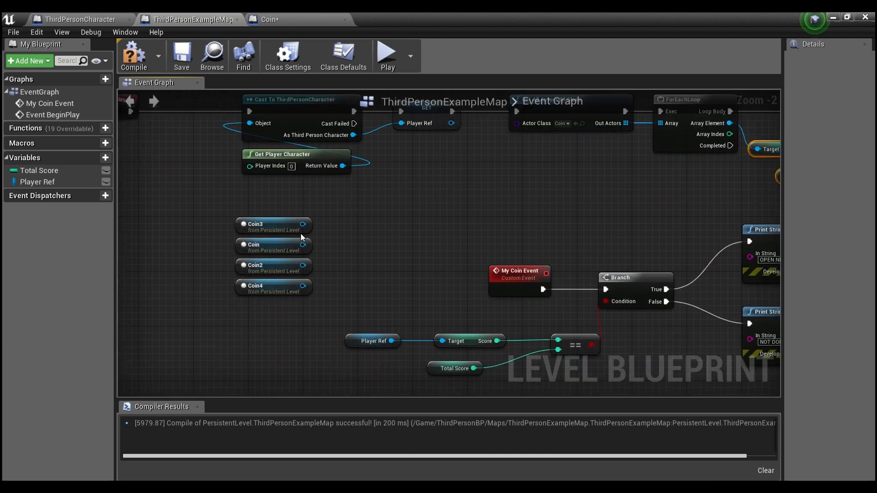
click(273, 225)
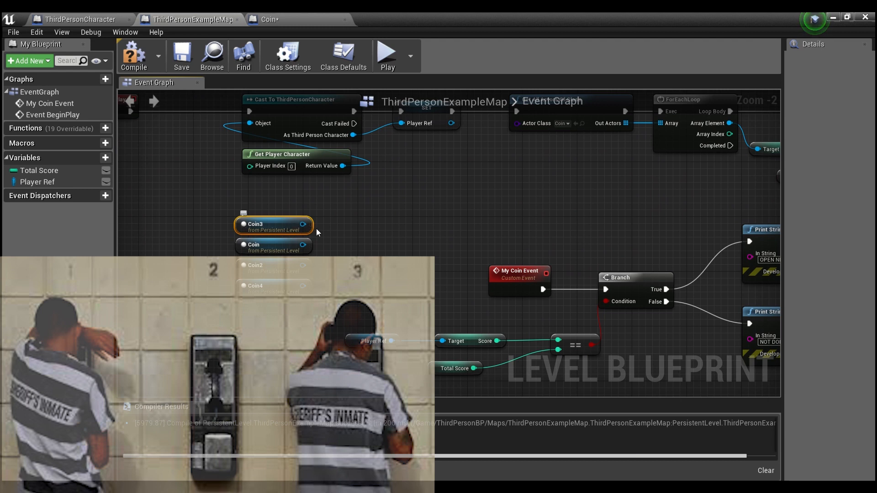
mouse_move(302, 225)
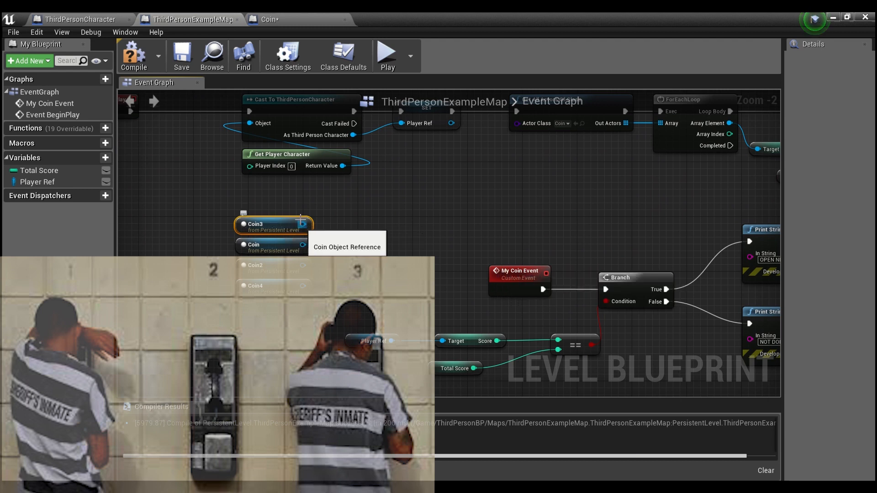
mouse_move(372, 235)
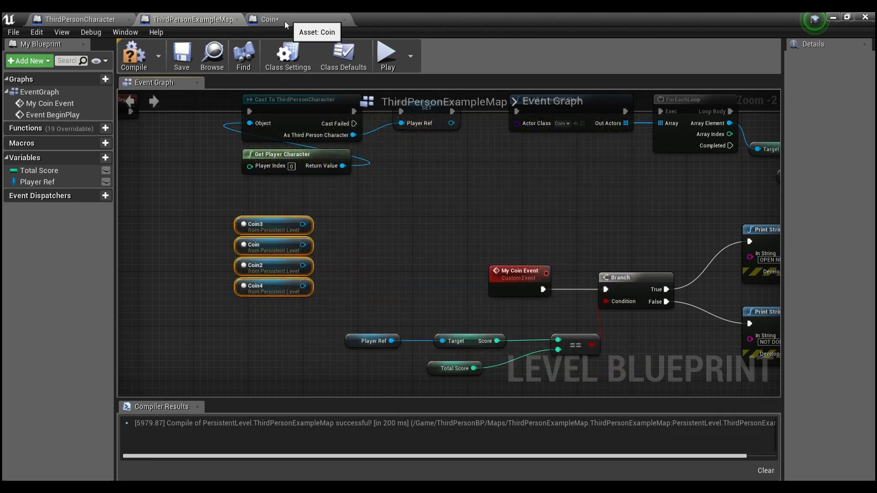
click(268, 18)
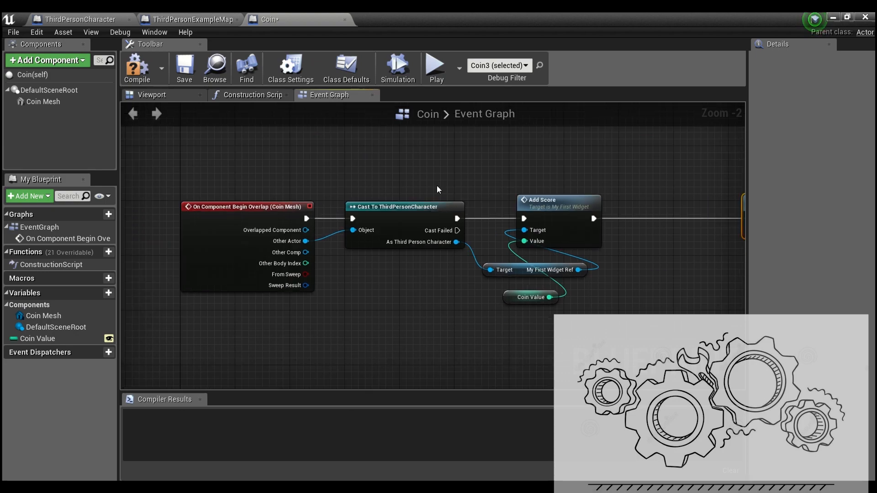
mouse_move(604, 181)
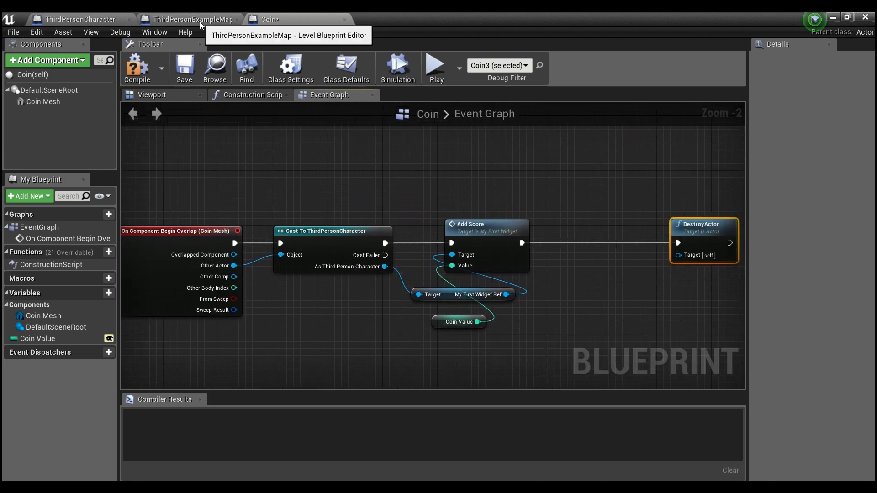
click(190, 19)
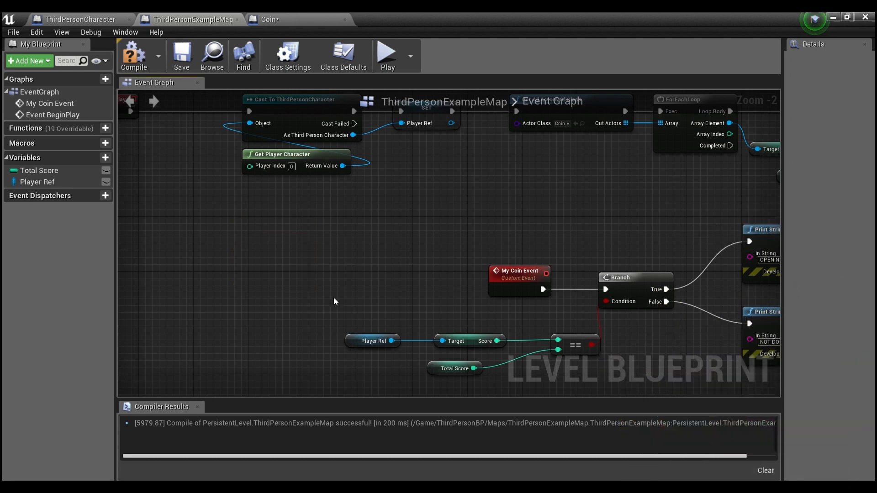
Delete all level blueprint nodes except Event BeginPlay, compile, and close its editor
scroll(down, 3)
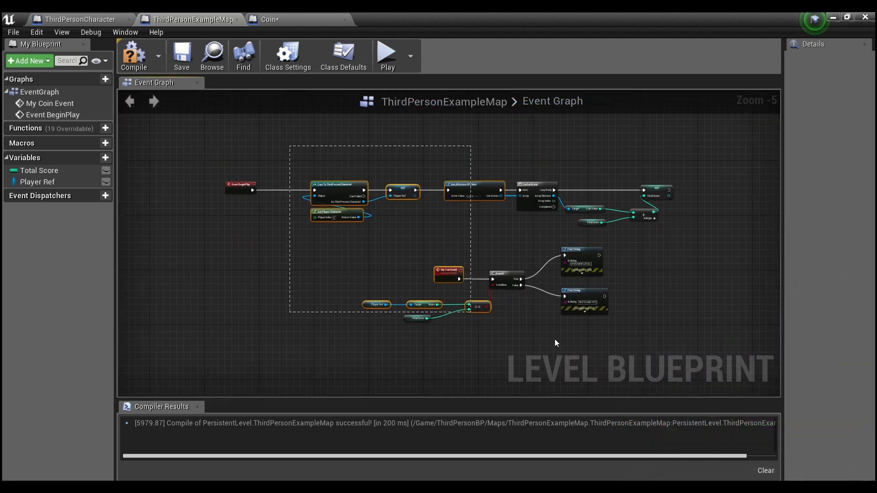
key(Delete)
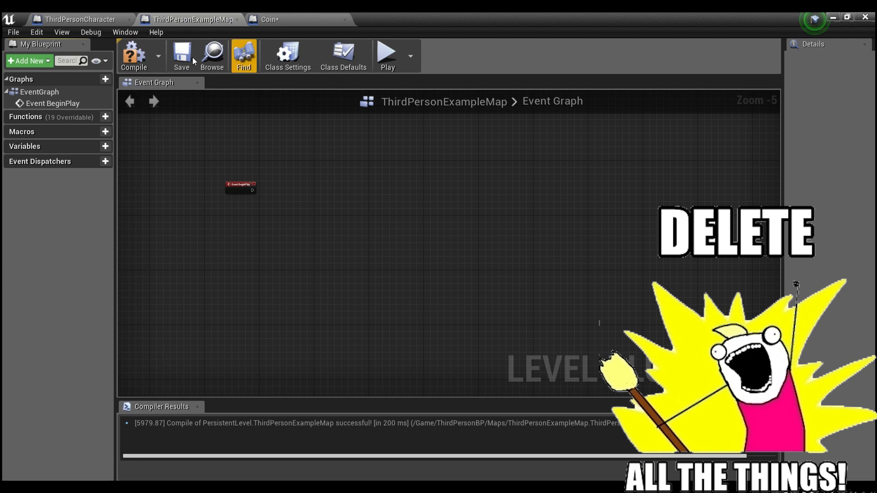
click(134, 55)
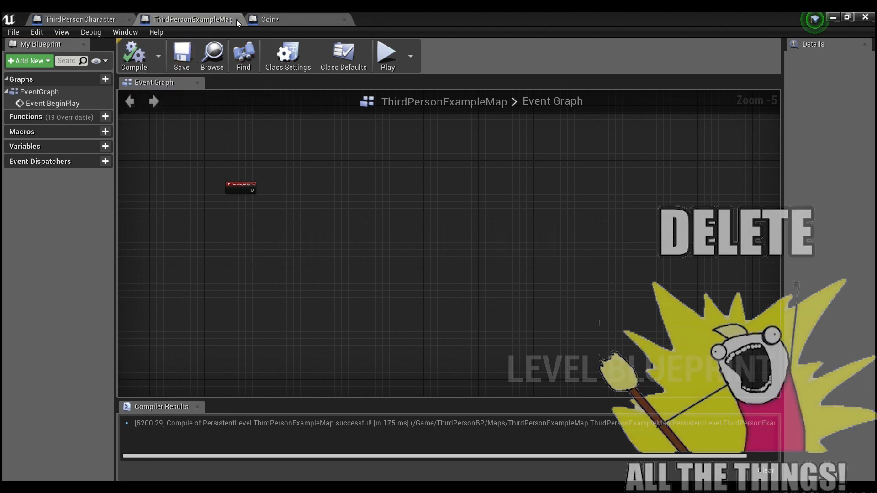
click(80, 19)
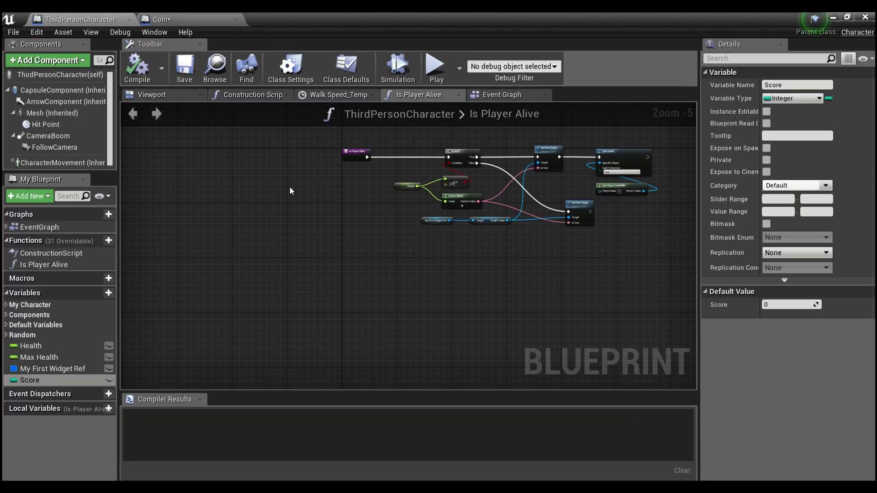
Compile the Coin blueprint, then close the Coin and ThirdPersonCharacter editors
click(159, 19)
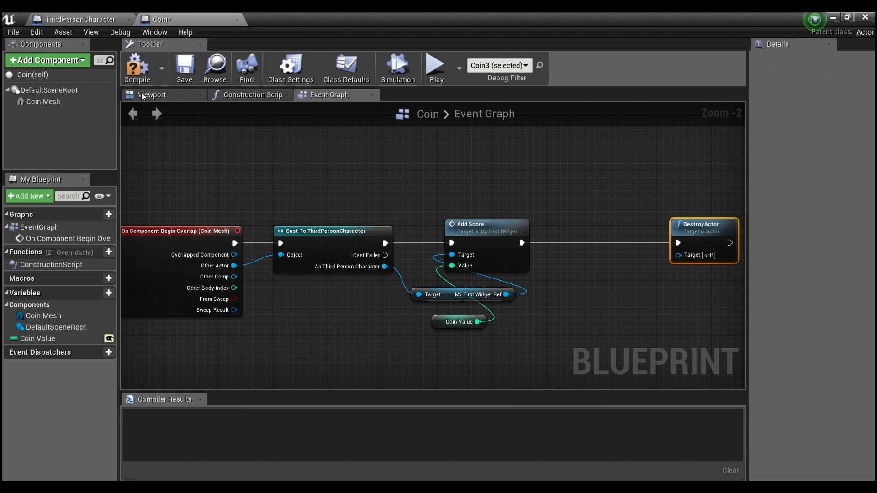
click(136, 67)
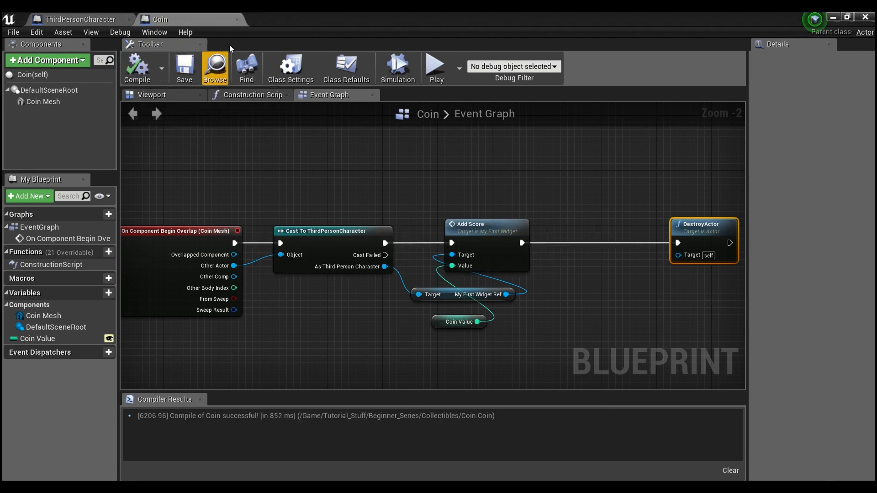
click(81, 19)
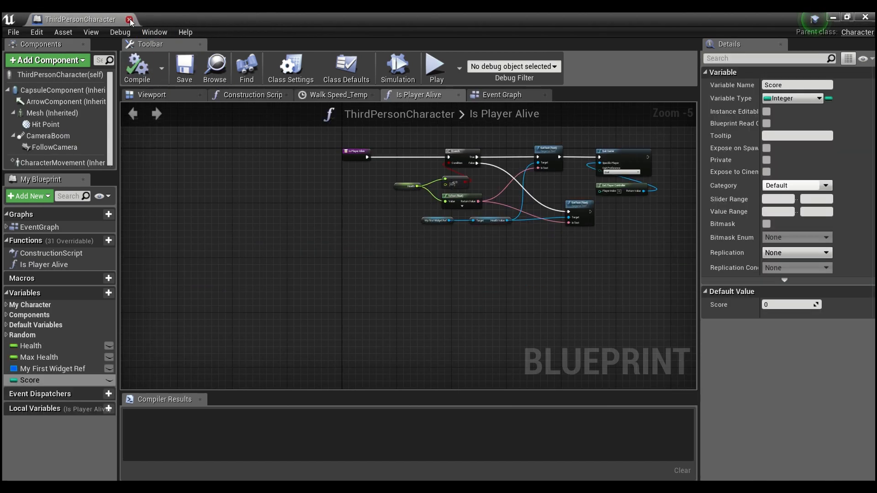
mouse_move(130, 19)
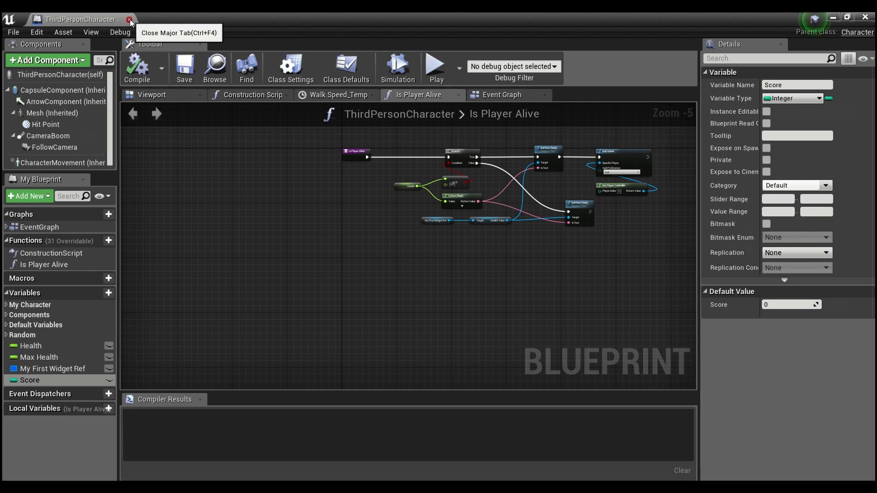
click(130, 19)
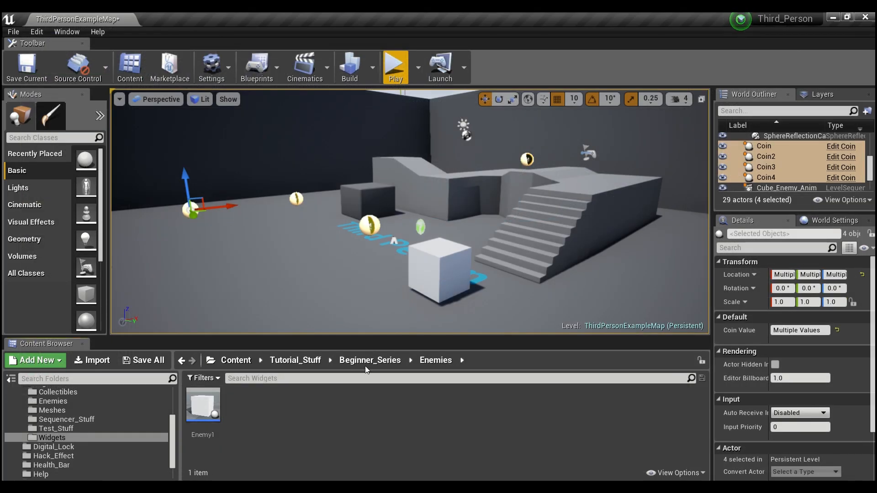
Create a Win_Conditions actor blueprint in Beginner_Series and open it for editing
click(370, 360)
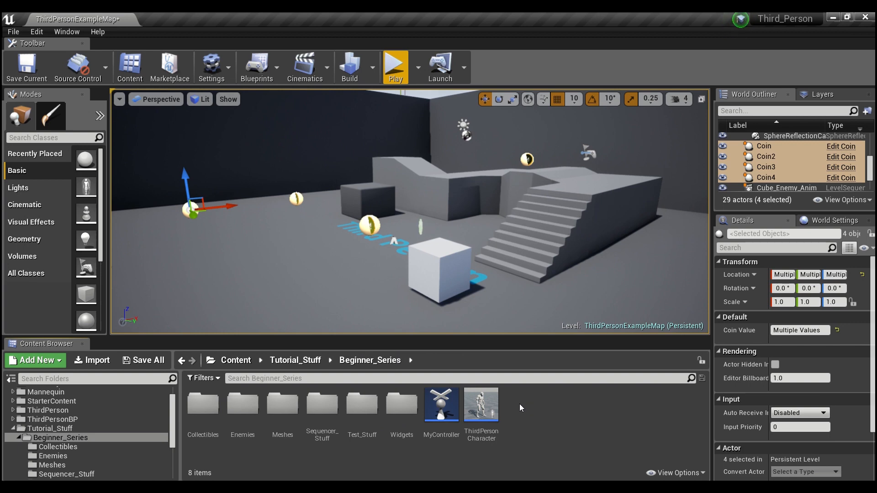
mouse_move(532, 403)
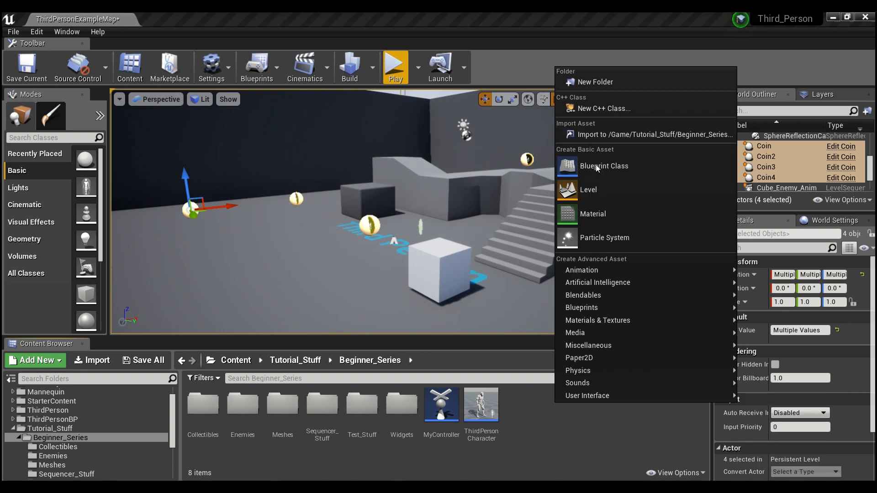
click(604, 167)
text(Win_Conditions)
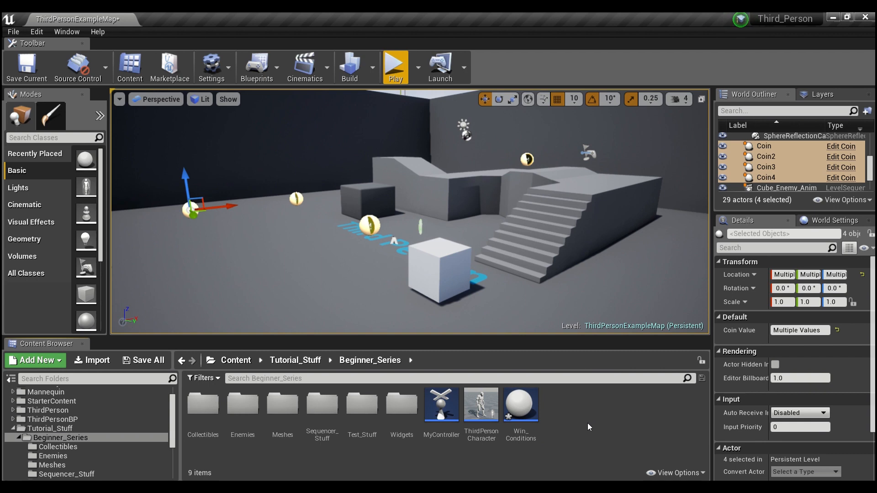
mouse_move(520, 404)
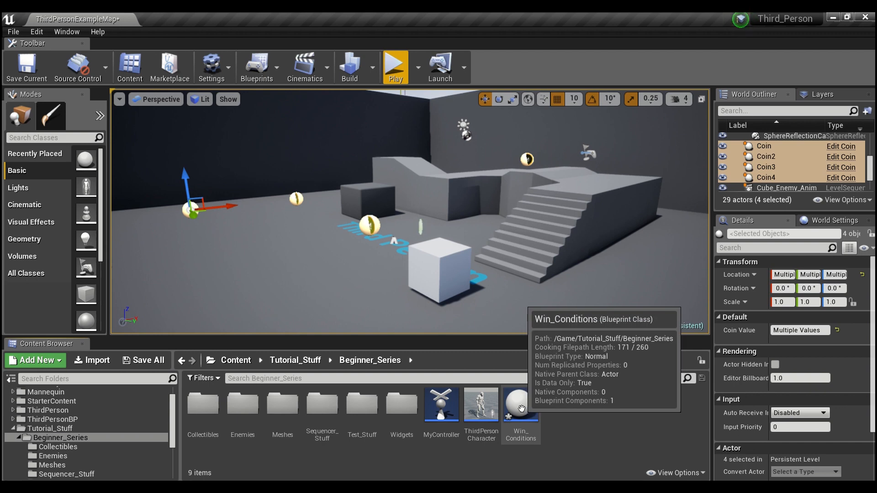
double_click(520, 404)
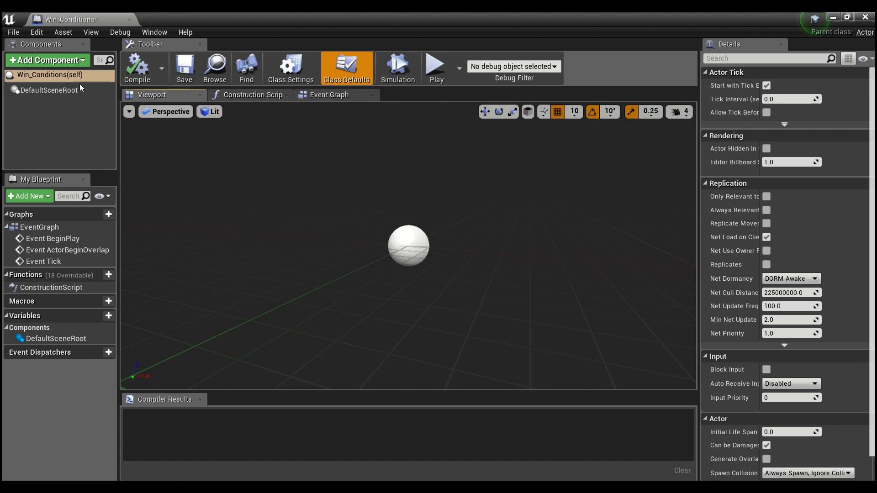
mouse_move(329, 94)
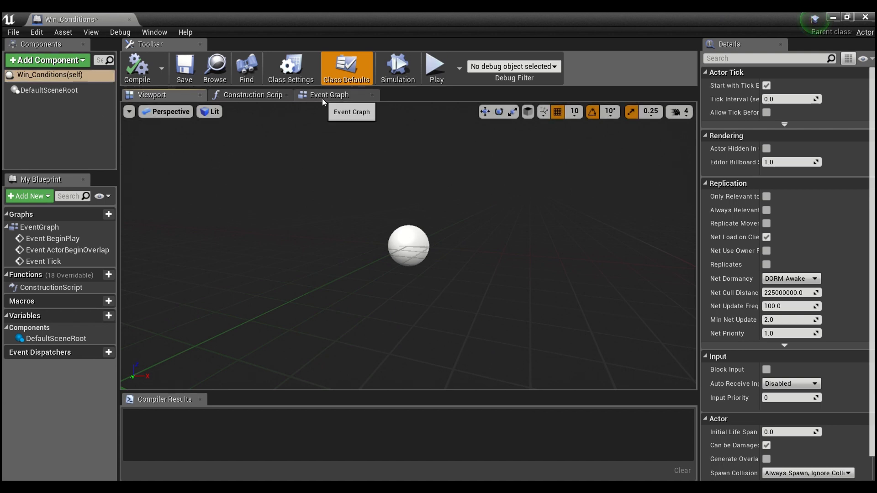
Empty the Win_Conditions event graph of its default events and compile it
click(329, 94)
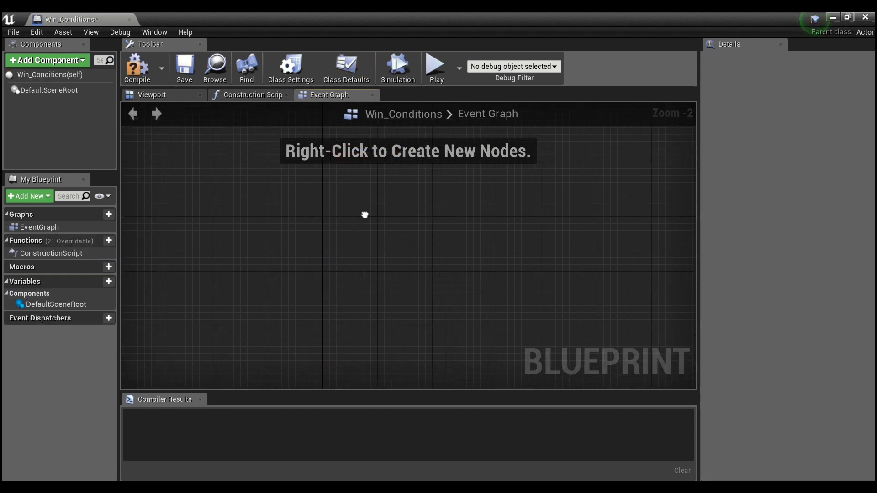
mouse_move(285, 245)
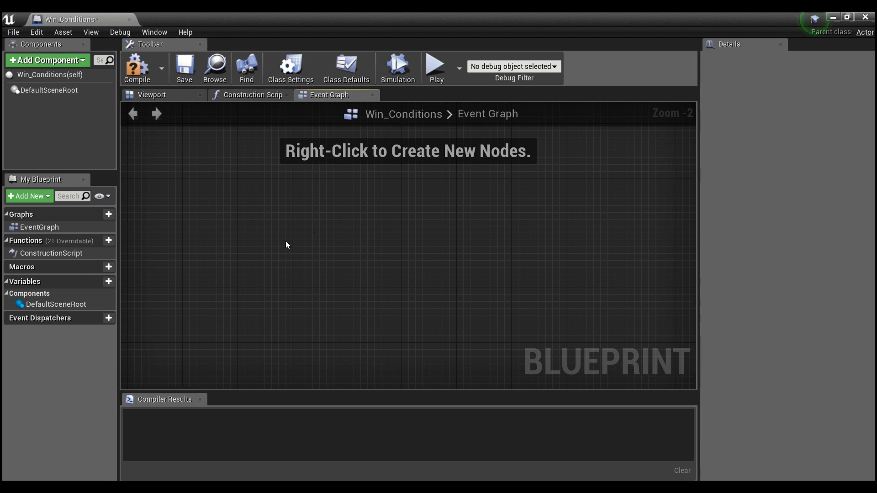
mouse_move(295, 257)
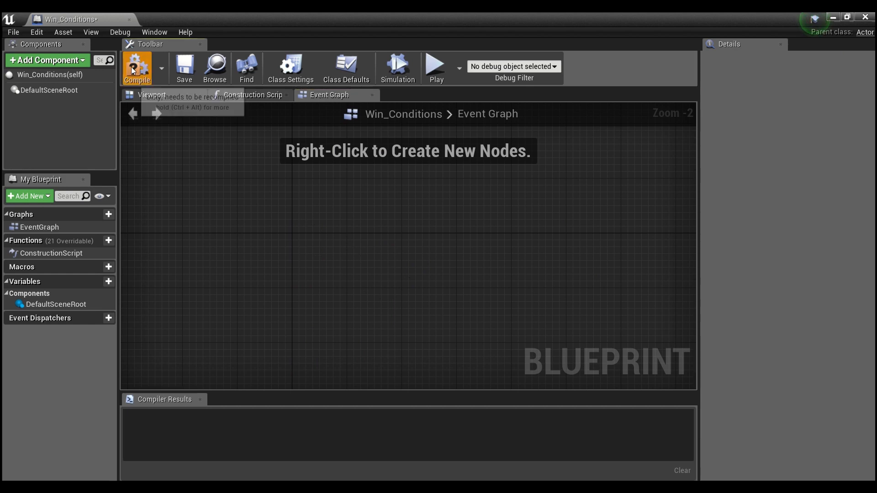
click(137, 67)
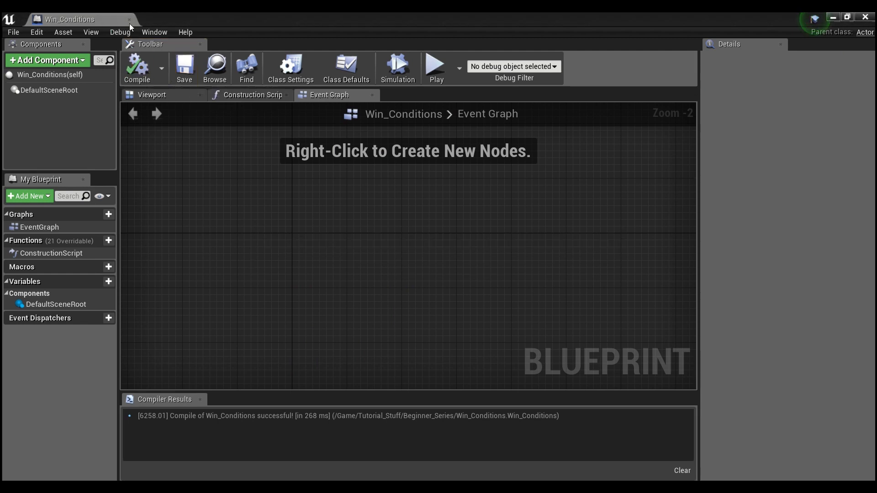
mouse_move(129, 20)
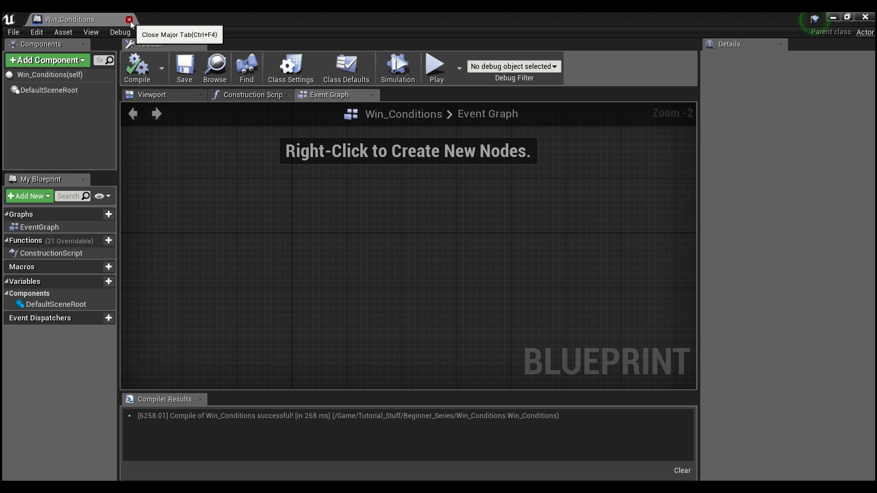
mouse_move(304, 264)
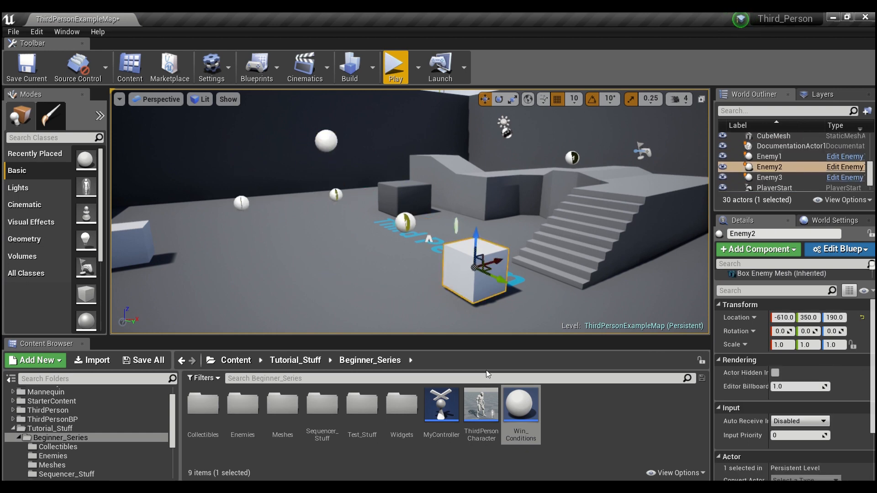
mouse_move(480, 405)
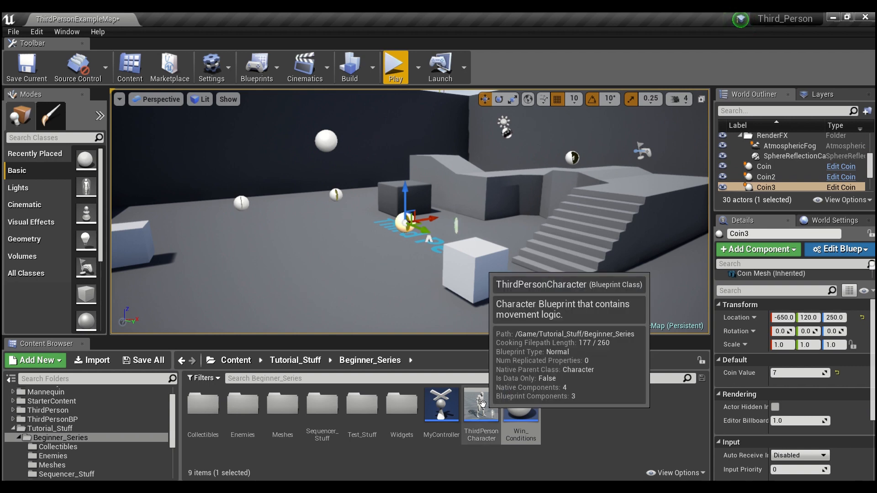
mouse_move(520, 404)
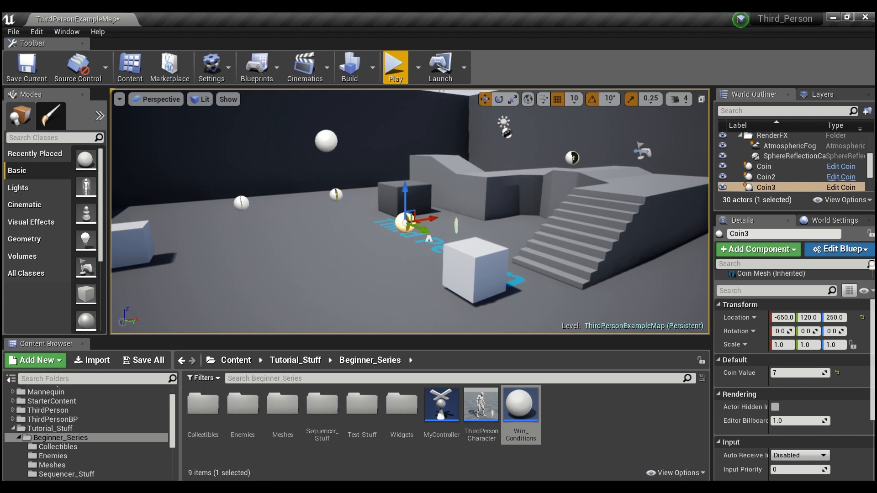
mouse_move(334, 190)
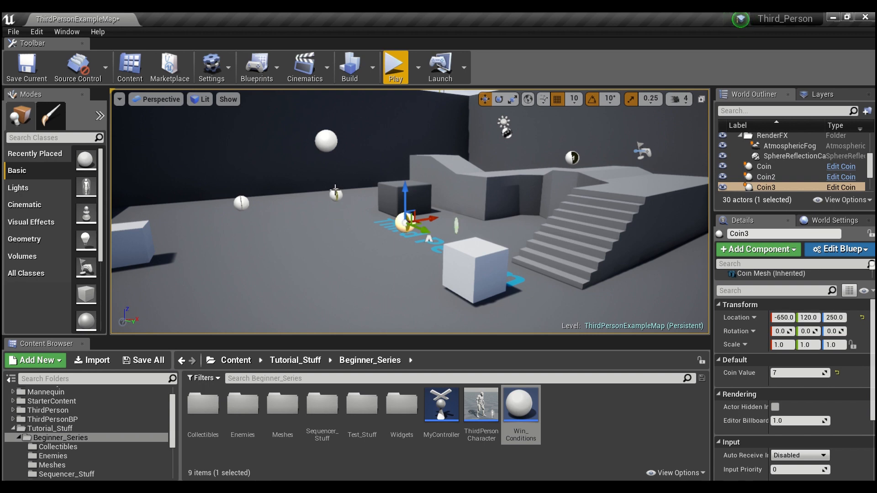